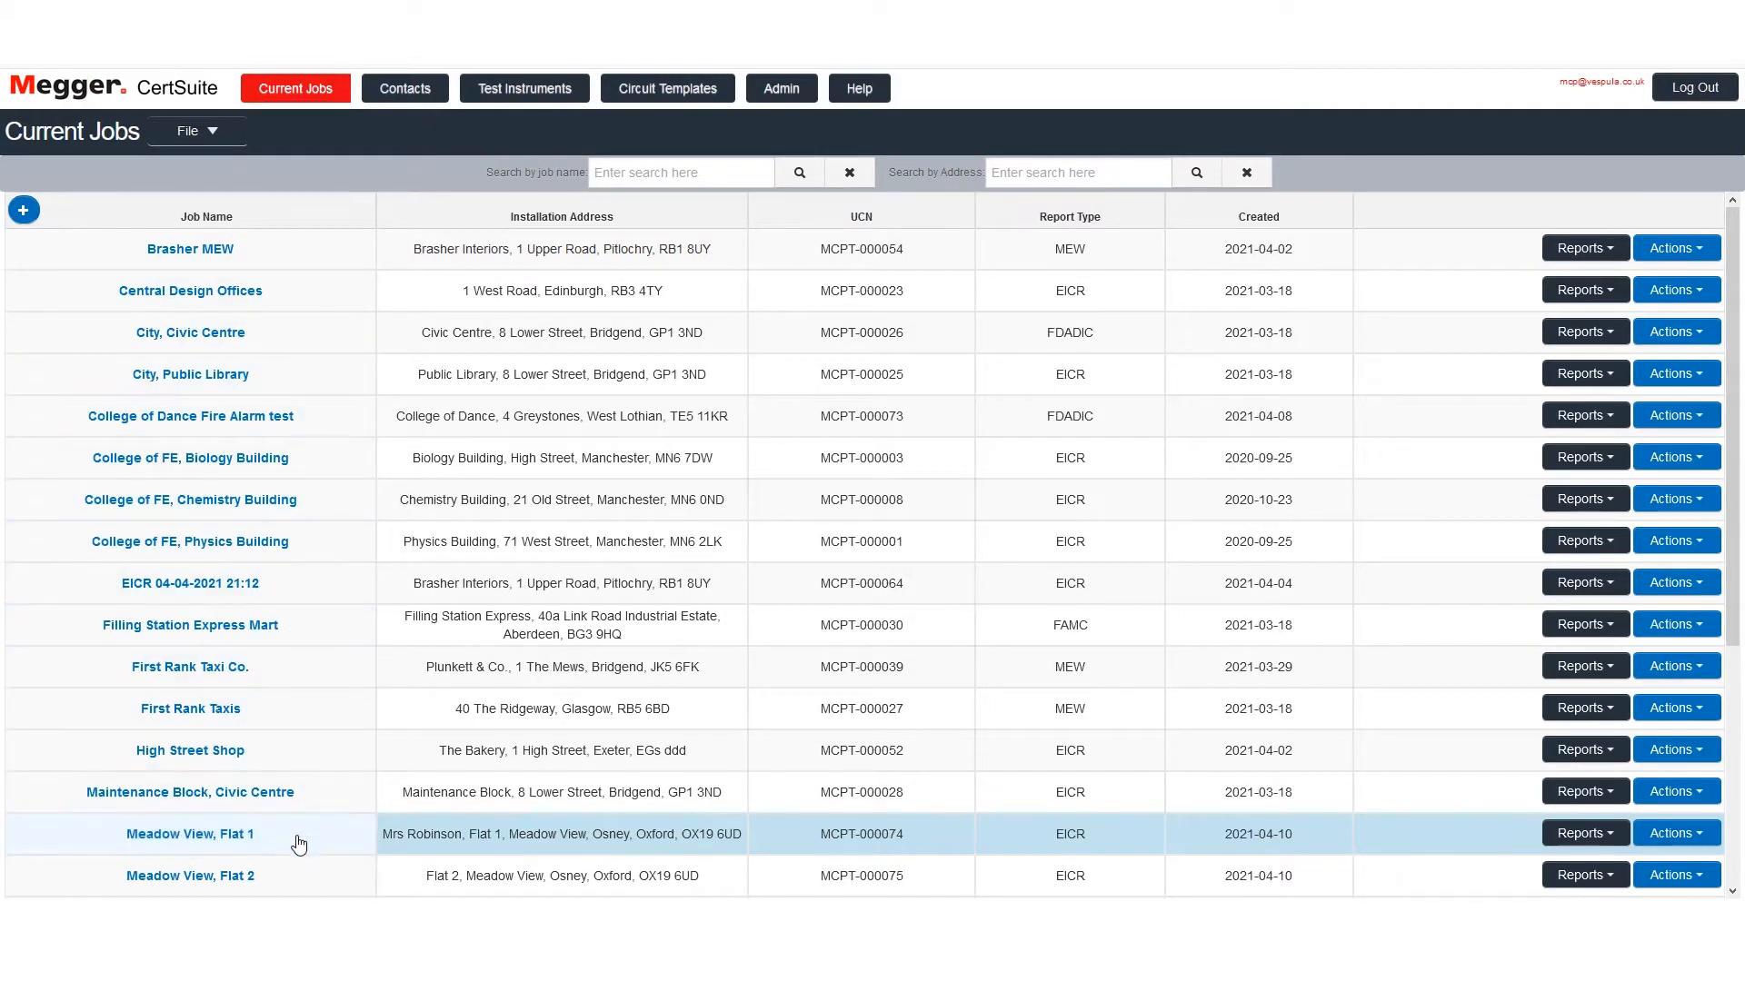
{"action": "mouse_move", "coordinate": [227, 847]}
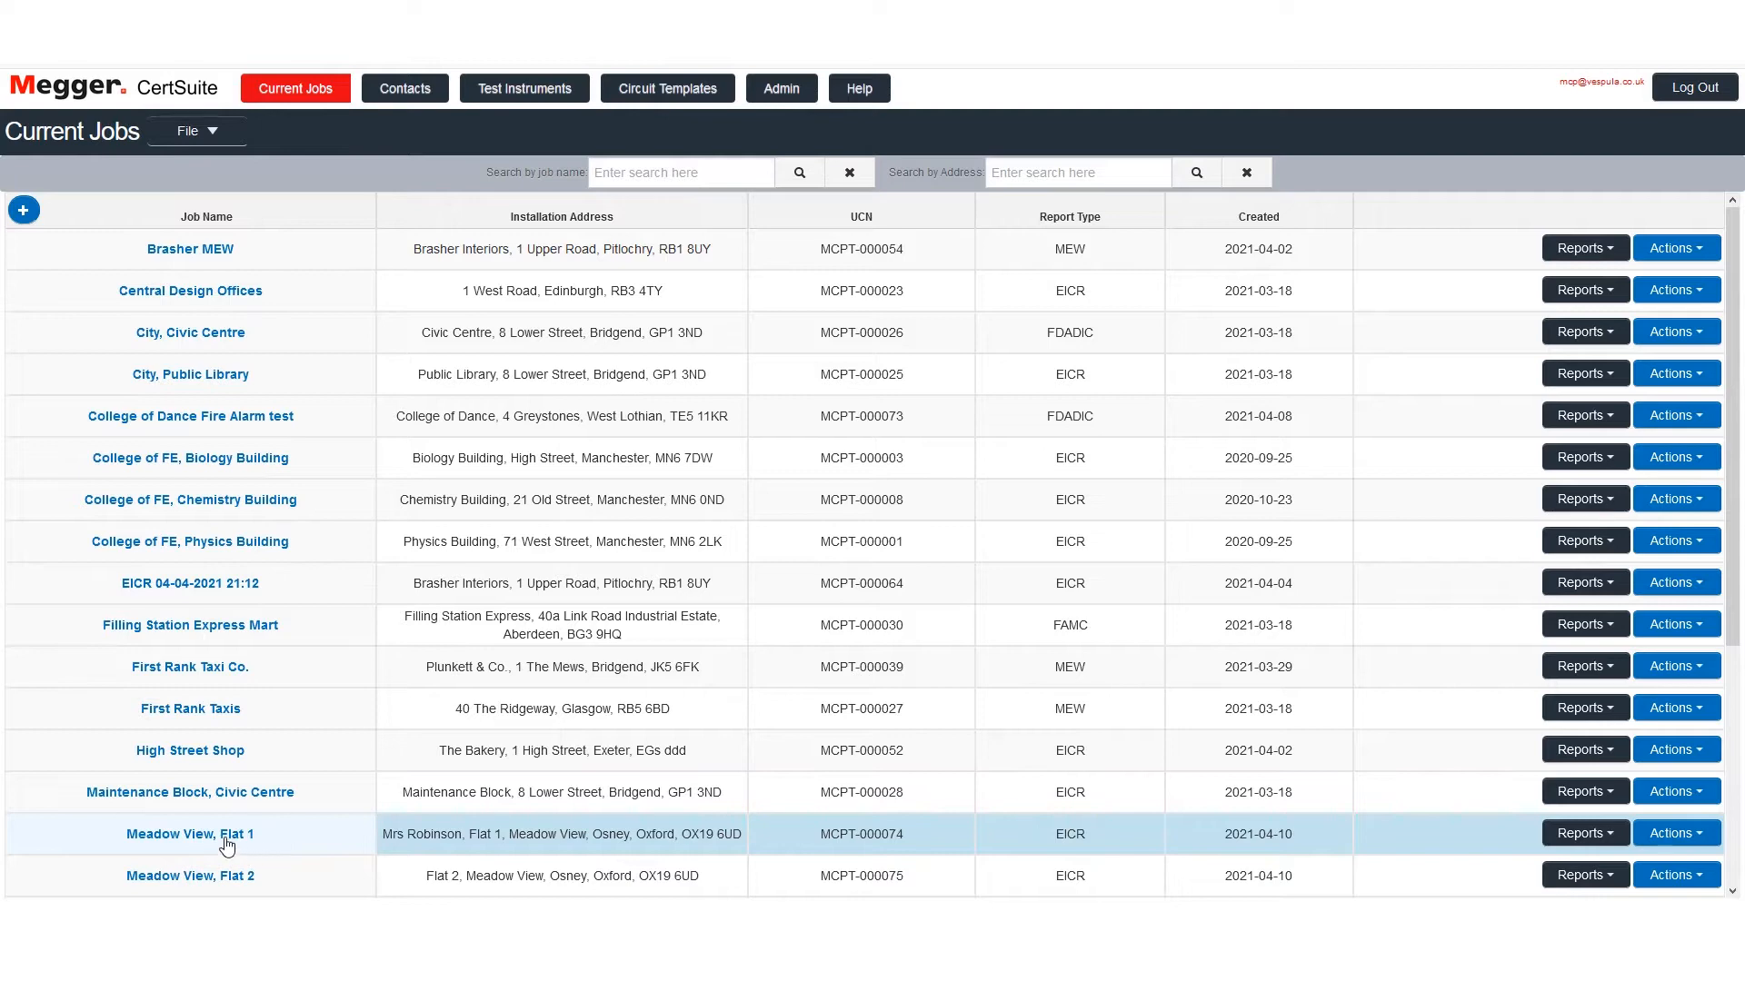
- Open the Meadow View, Flat 1 EICR job from Current Jobs at its client details
{"action": "left_click", "coordinate": [189, 834]}
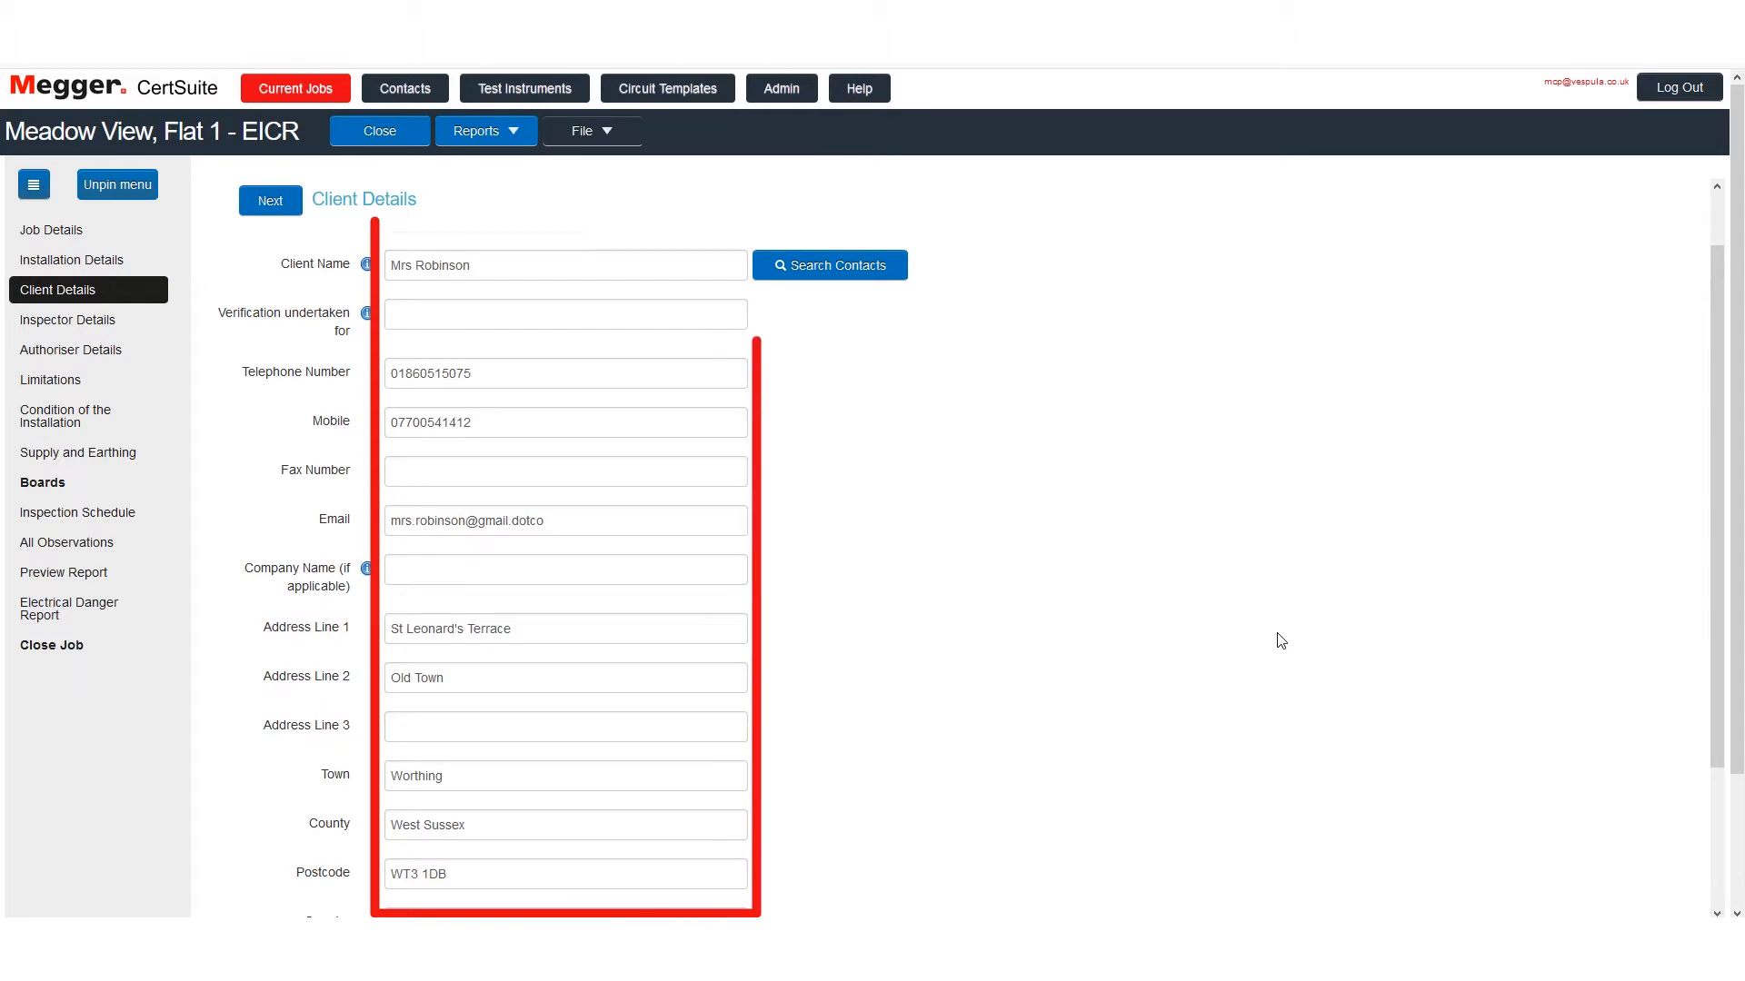
- Save Mrs Robinson's Flat 1 client details as a reusable contact
{"action": "scroll", "scroll_direction": "down", "scroll_amount": 3}
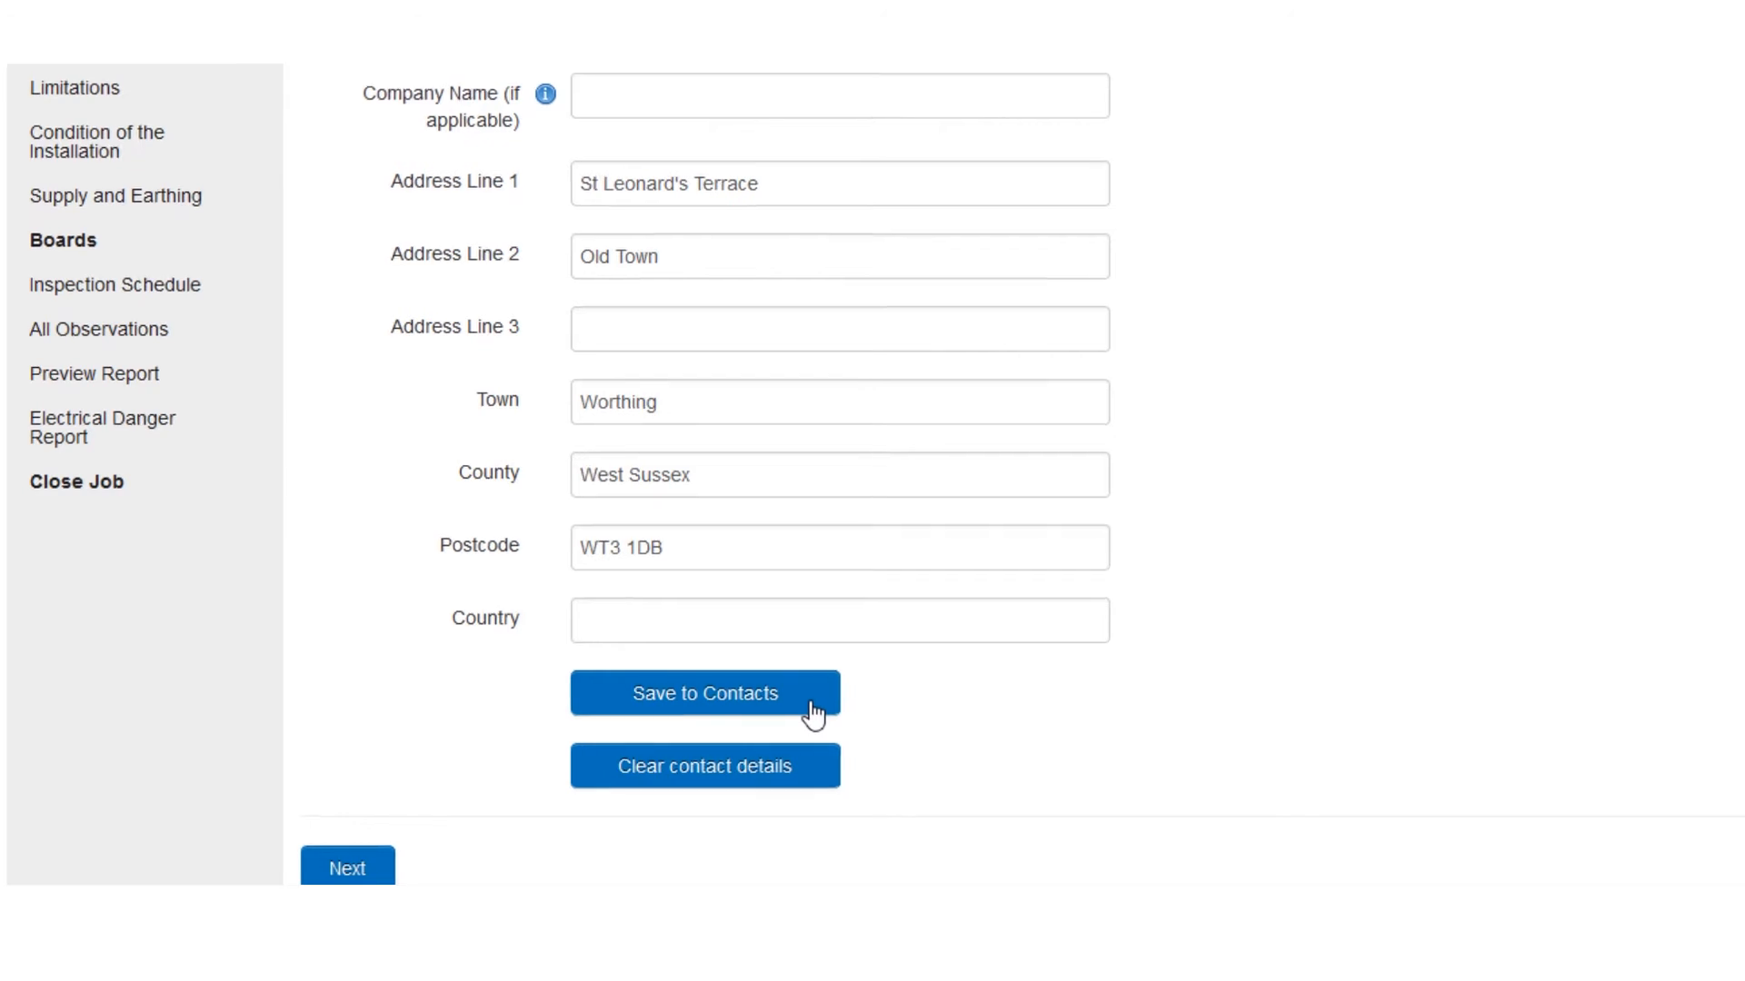
{"action": "left_click", "coordinate": [705, 694]}
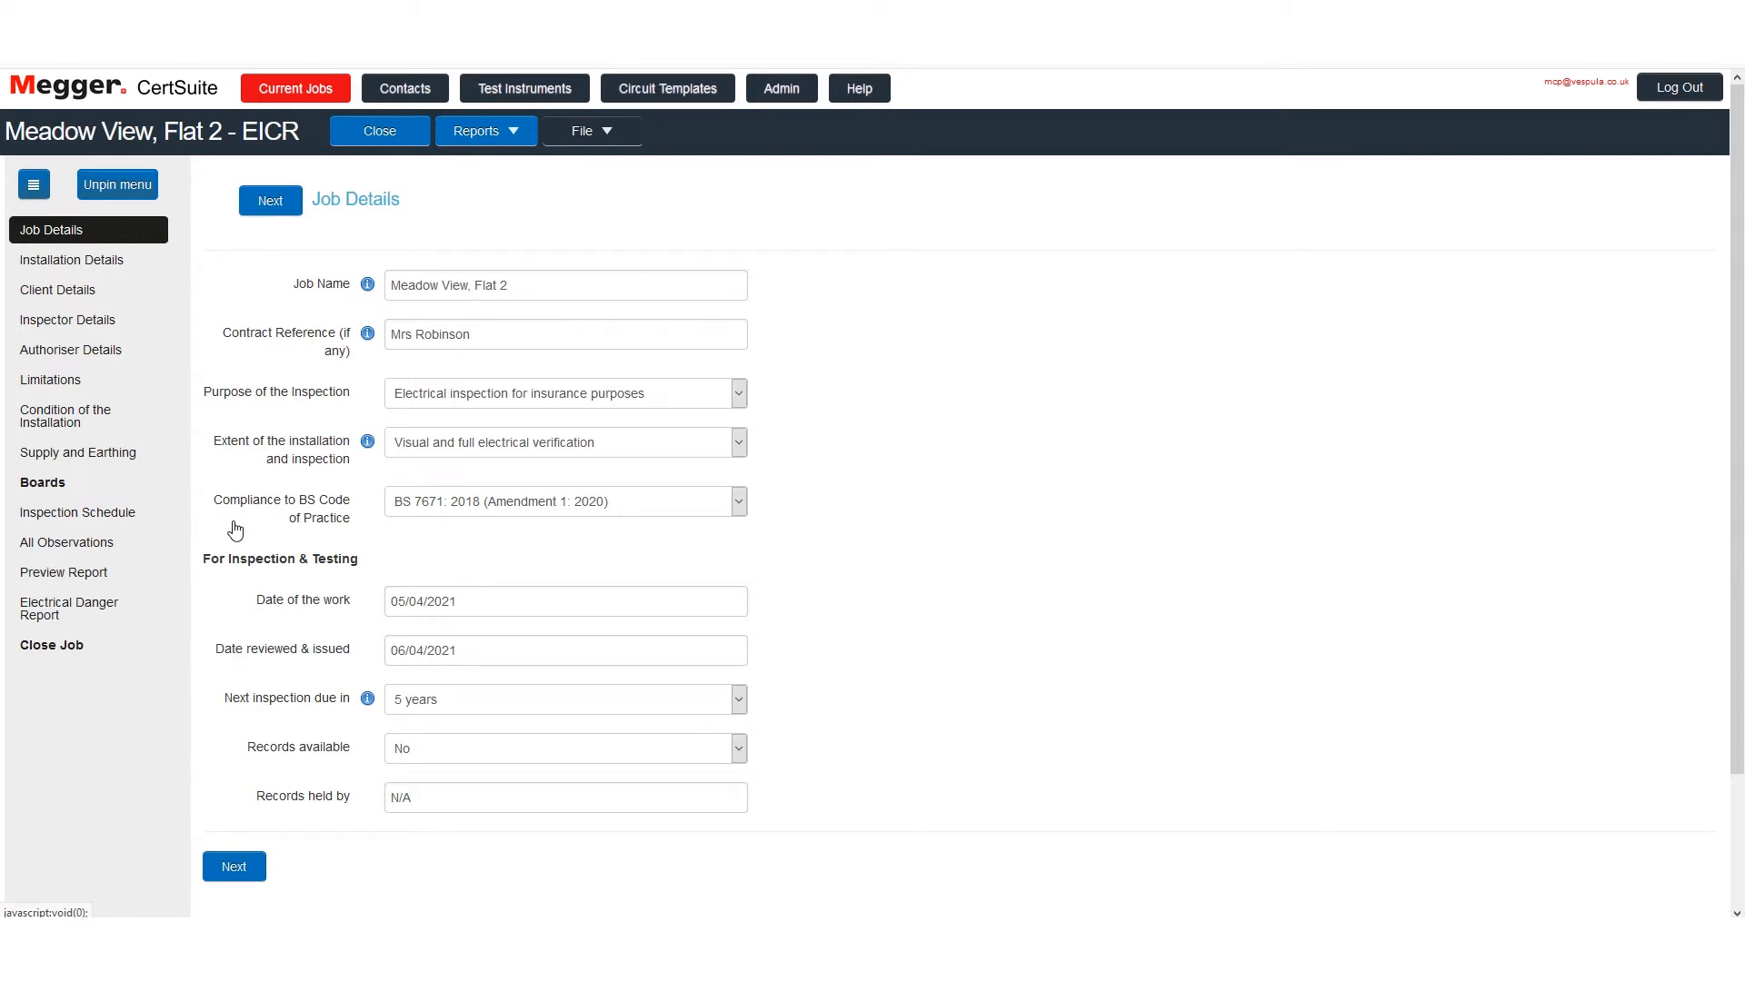
{"action": "left_click", "coordinate": [47, 289]}
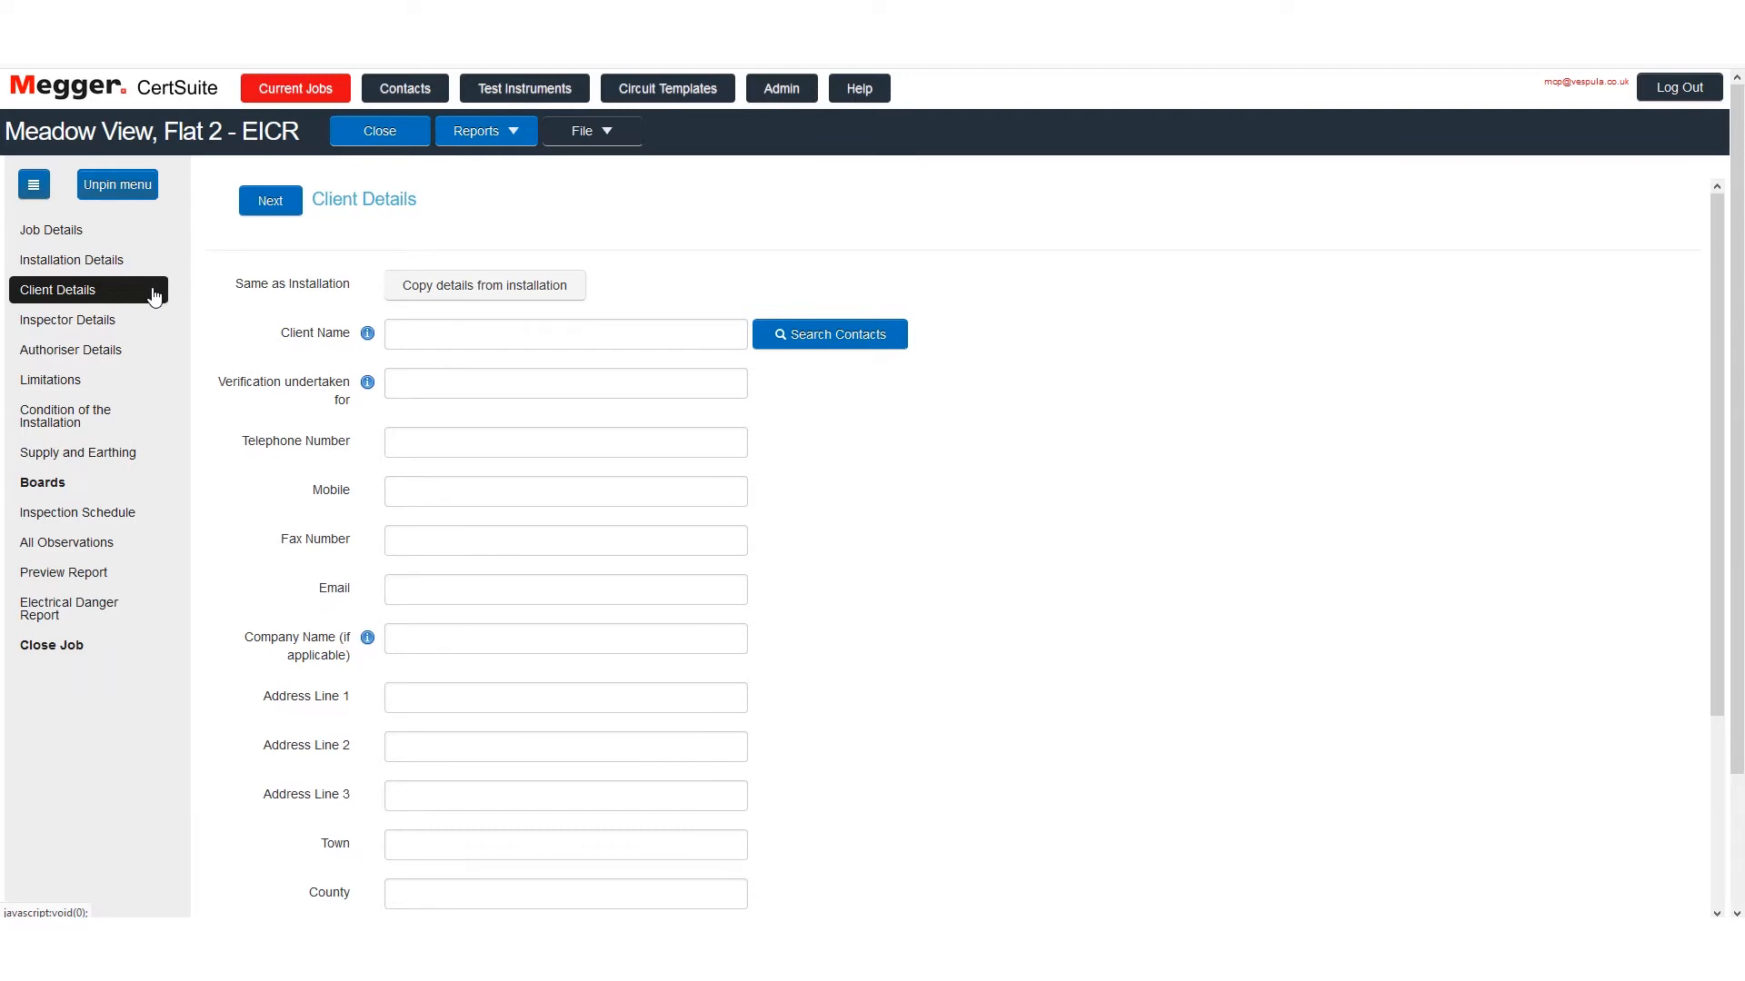
{"action": "mouse_move", "coordinate": [890, 356]}
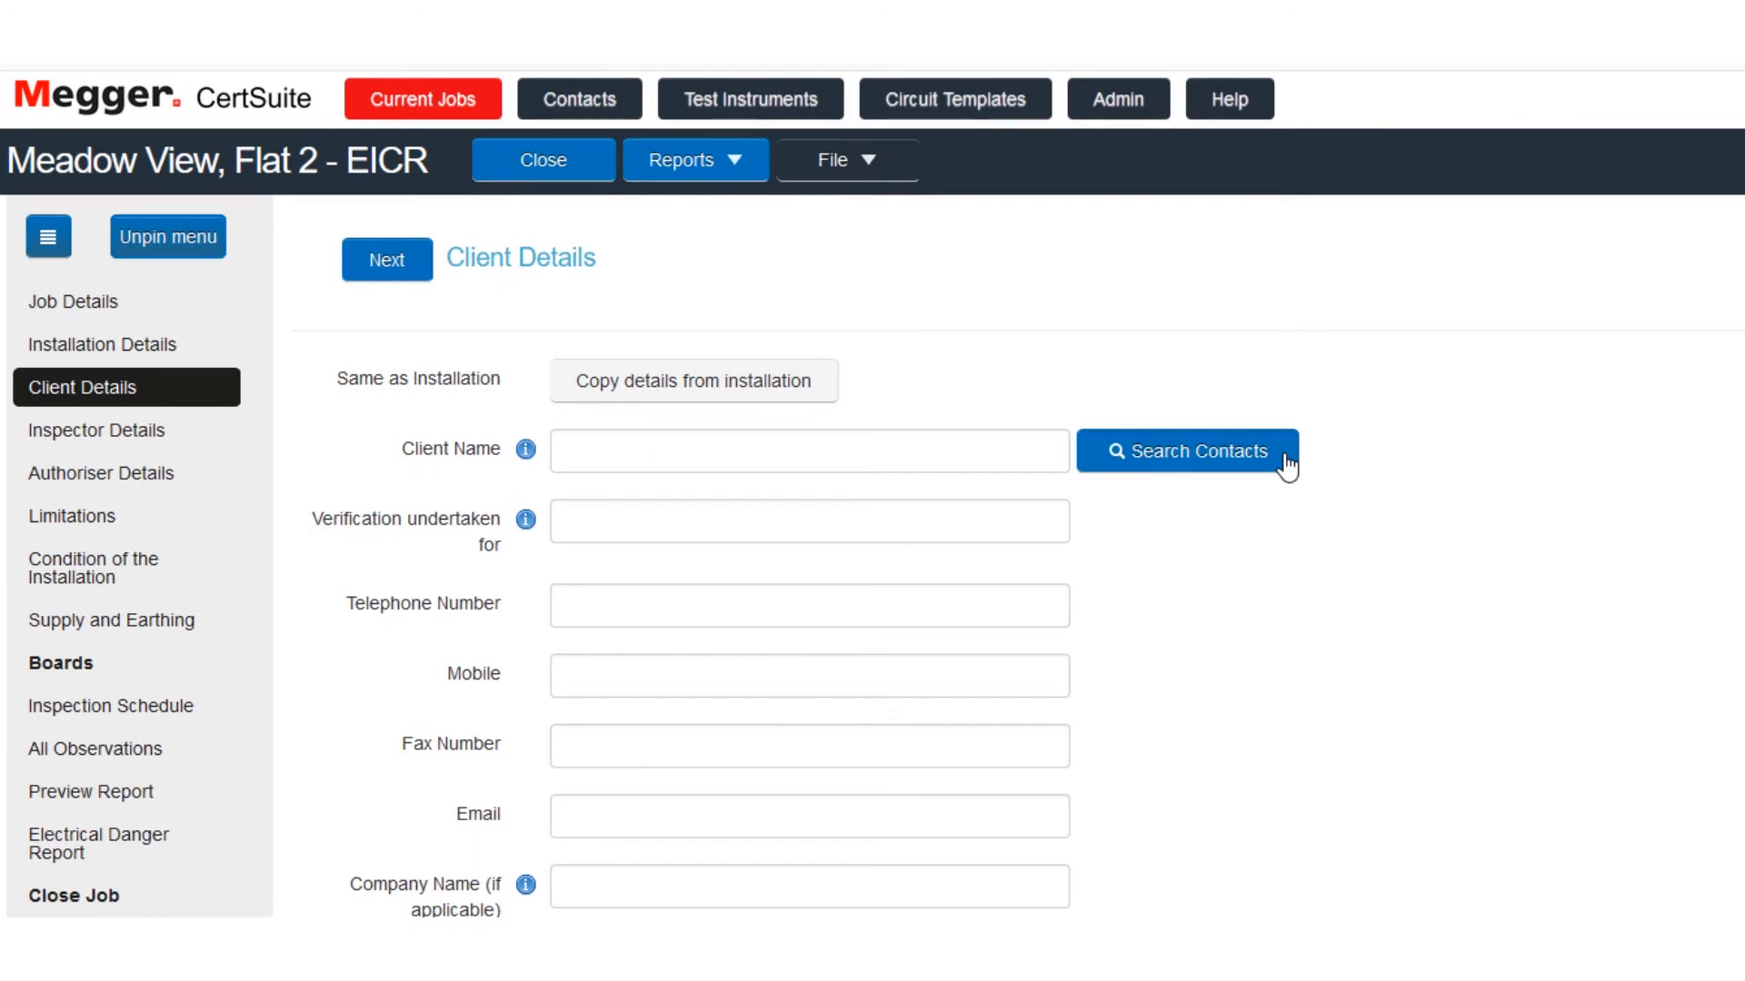
{"action": "left_click", "coordinate": [1188, 450]}
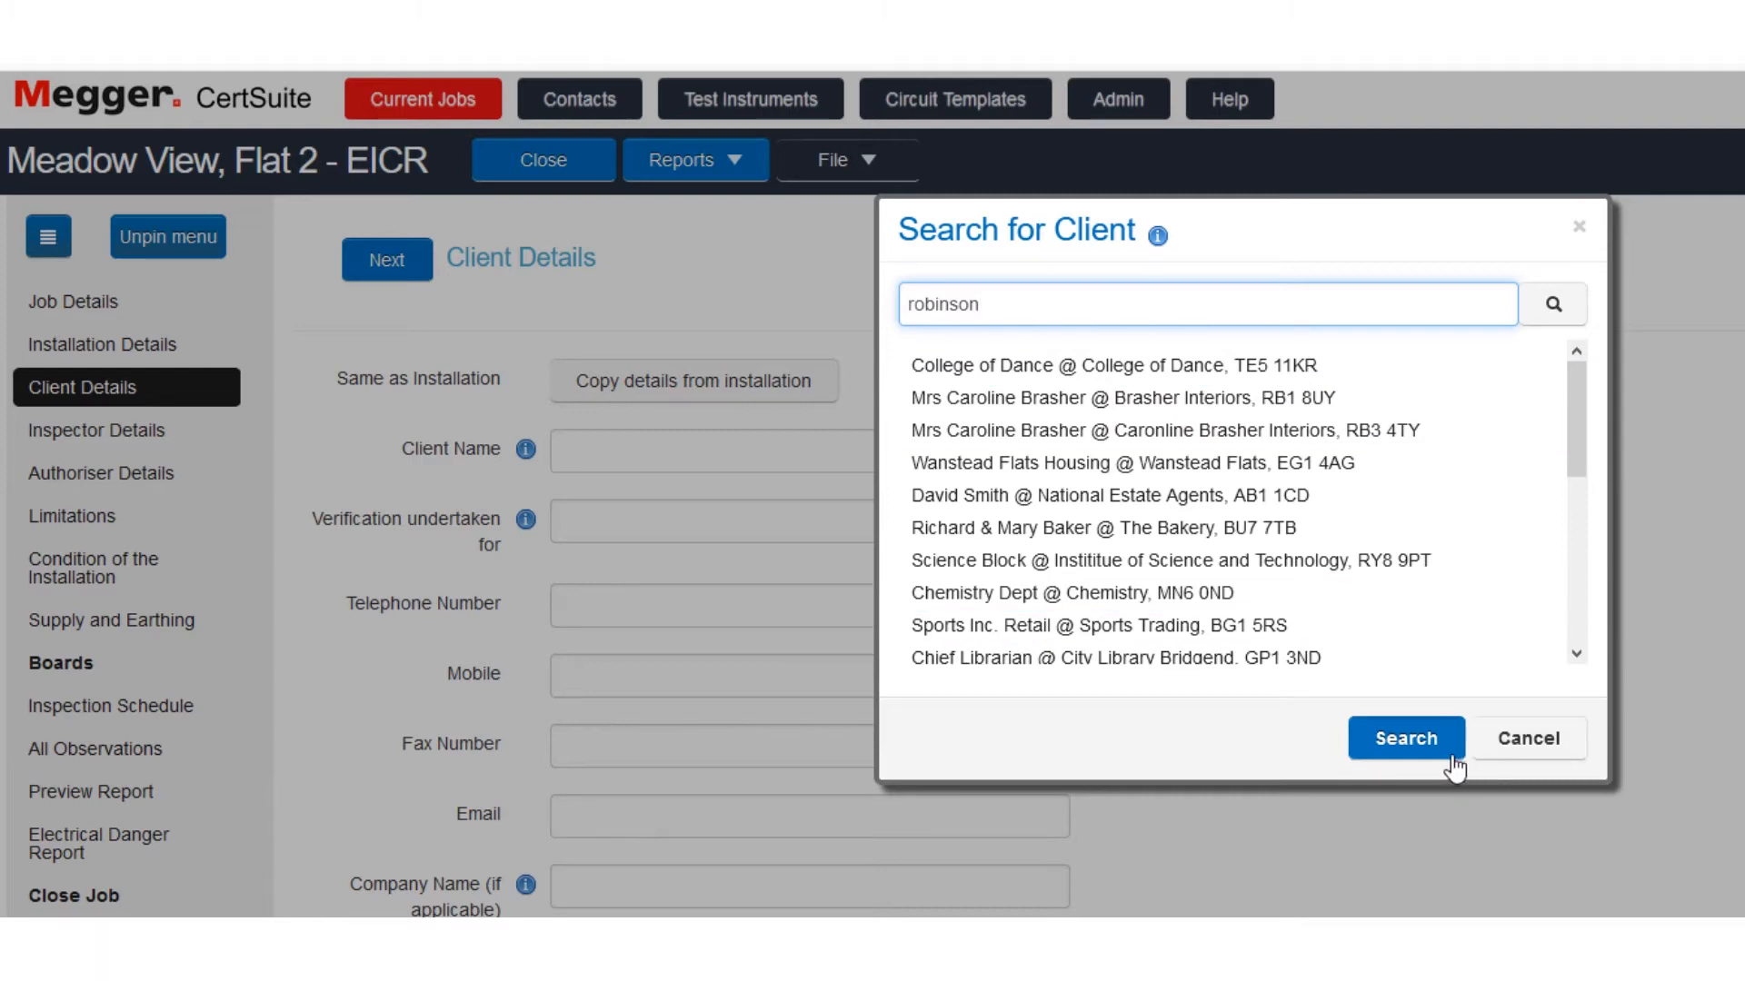
{"action": "left_click", "coordinate": [1406, 738]}
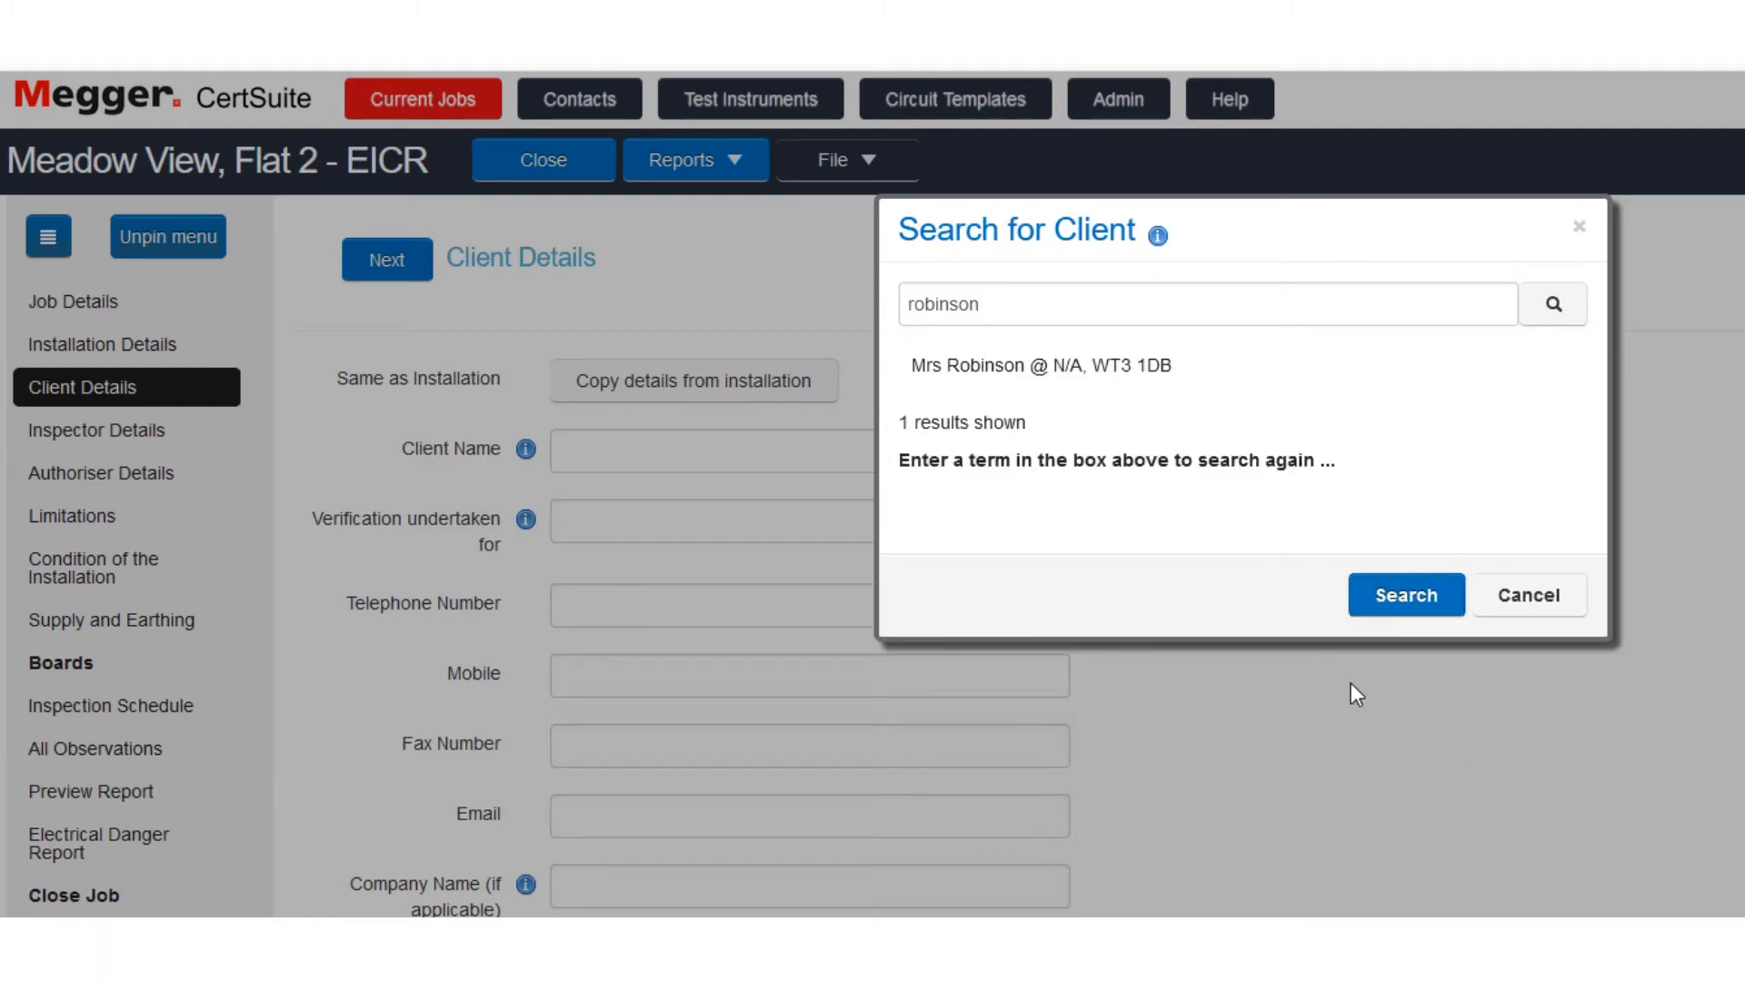
{"action": "mouse_move", "coordinate": [1238, 381]}
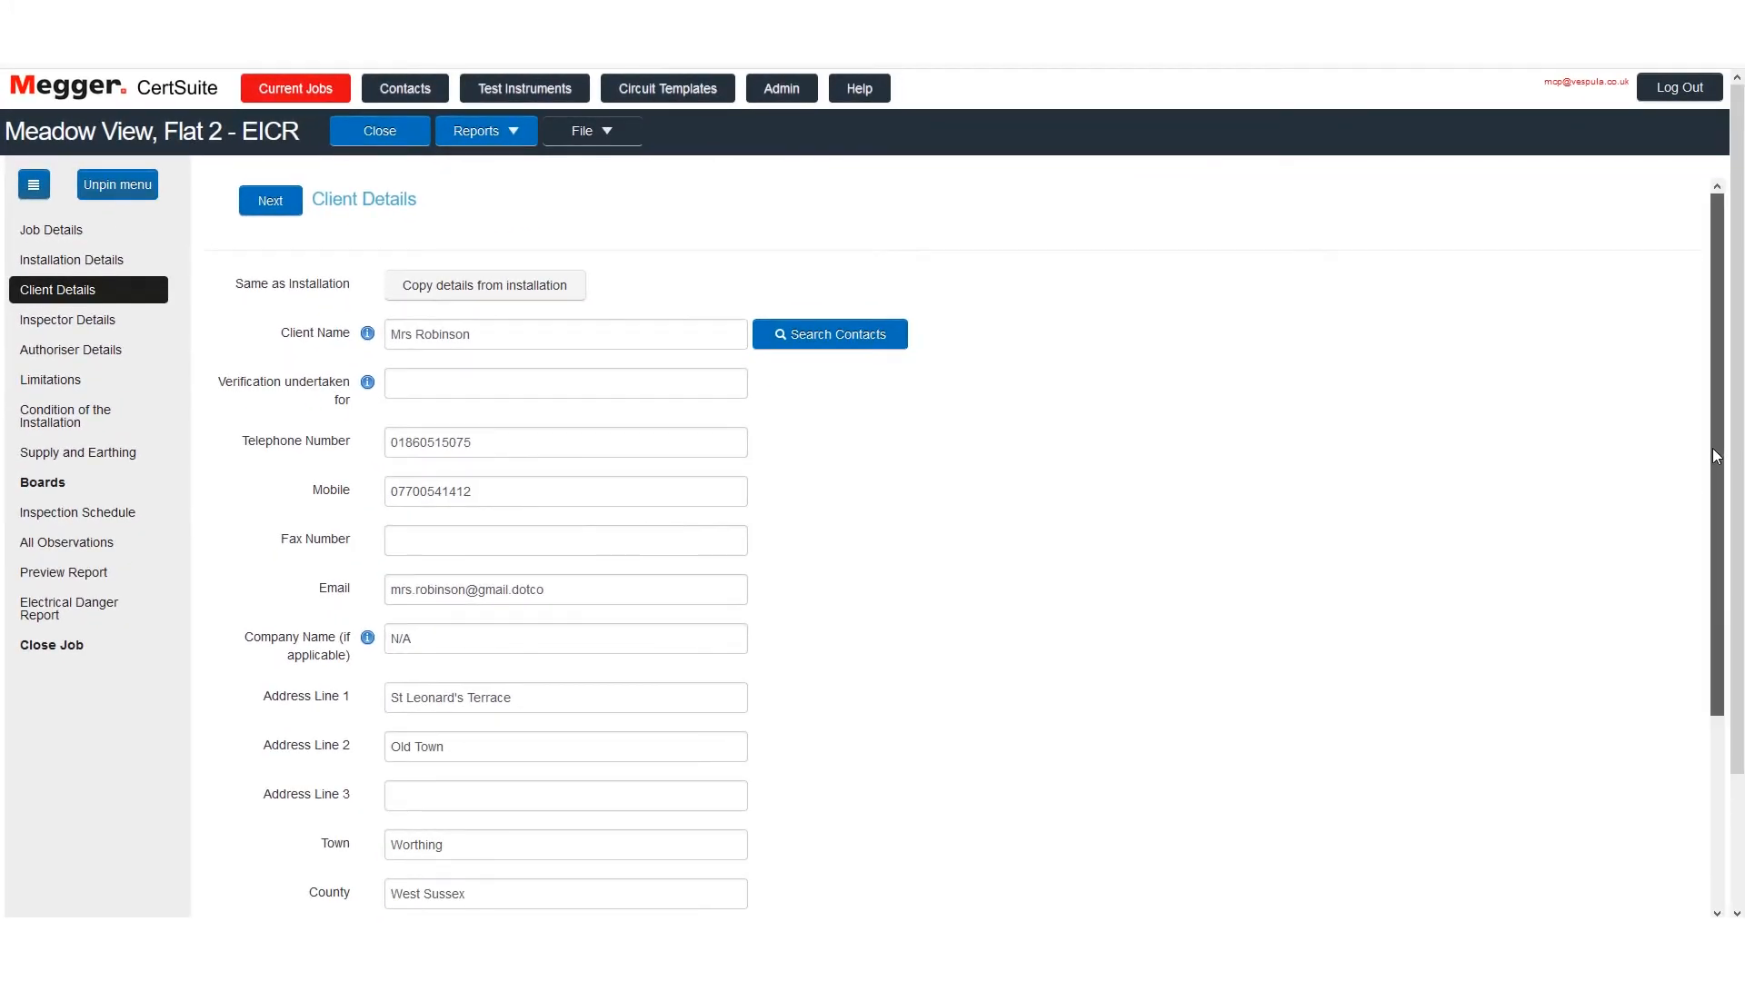
- Leave the Flat 2 client details and show the contacts list
{"action": "scroll", "scroll_direction": "down", "scroll_amount": 3}
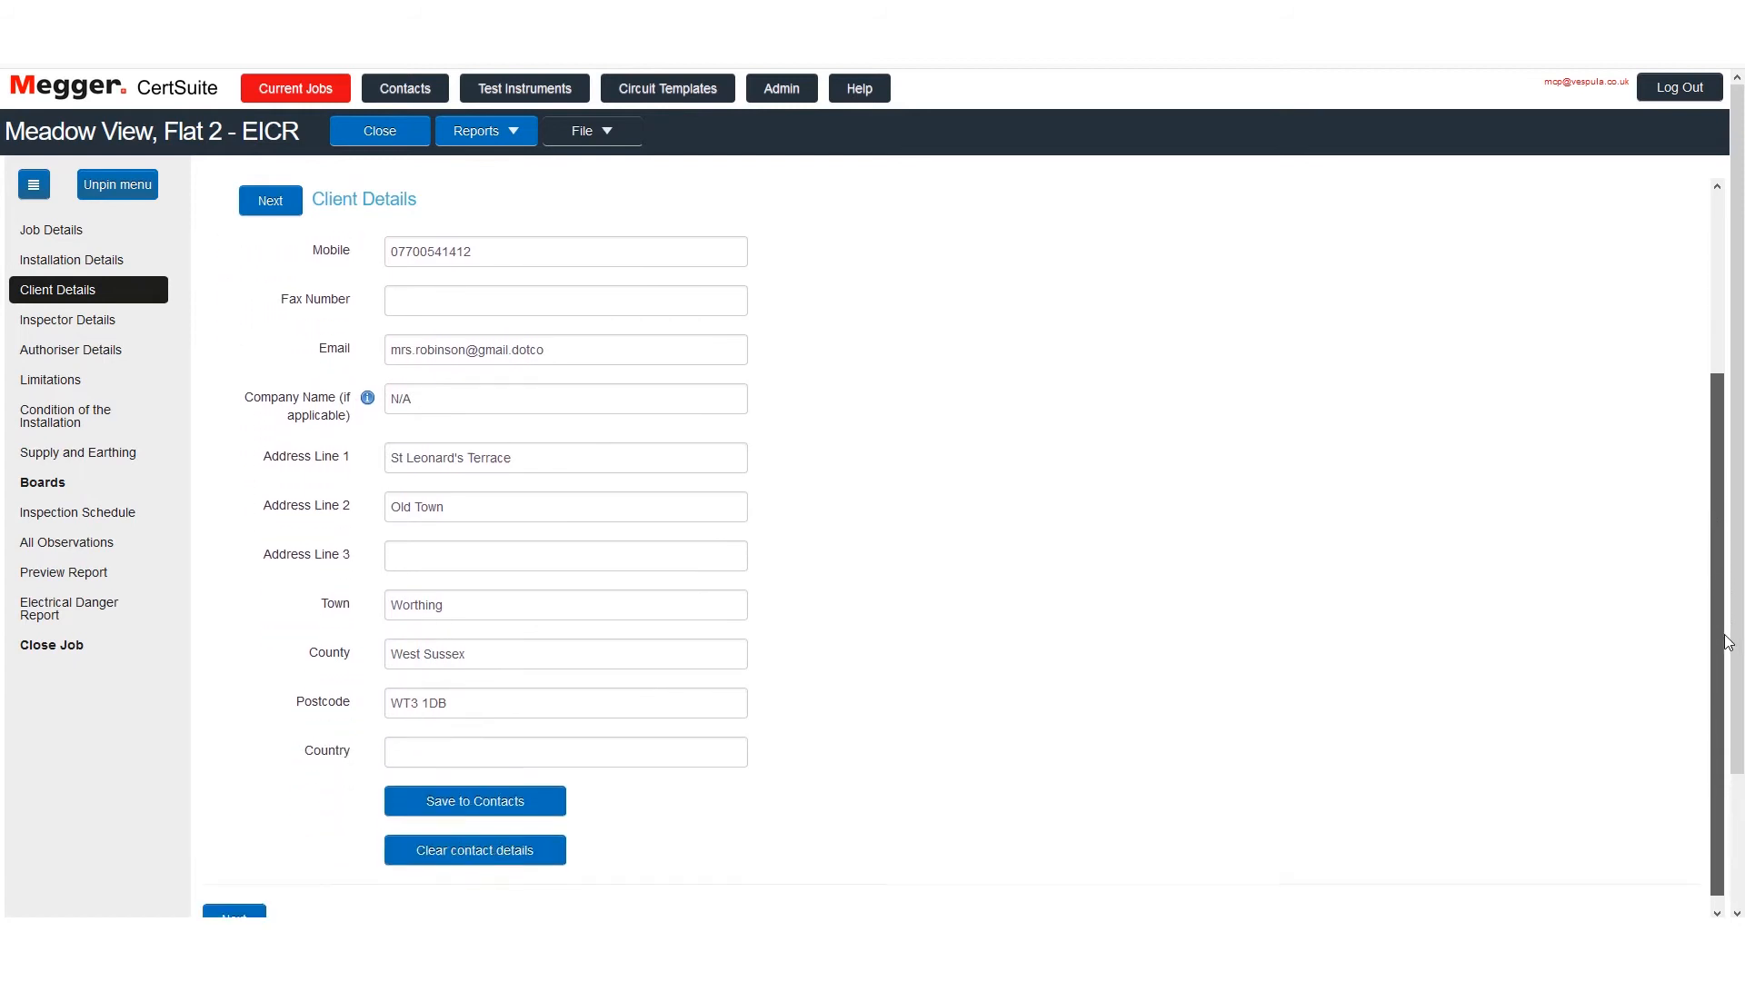
{"action": "left_click", "coordinate": [403, 87]}
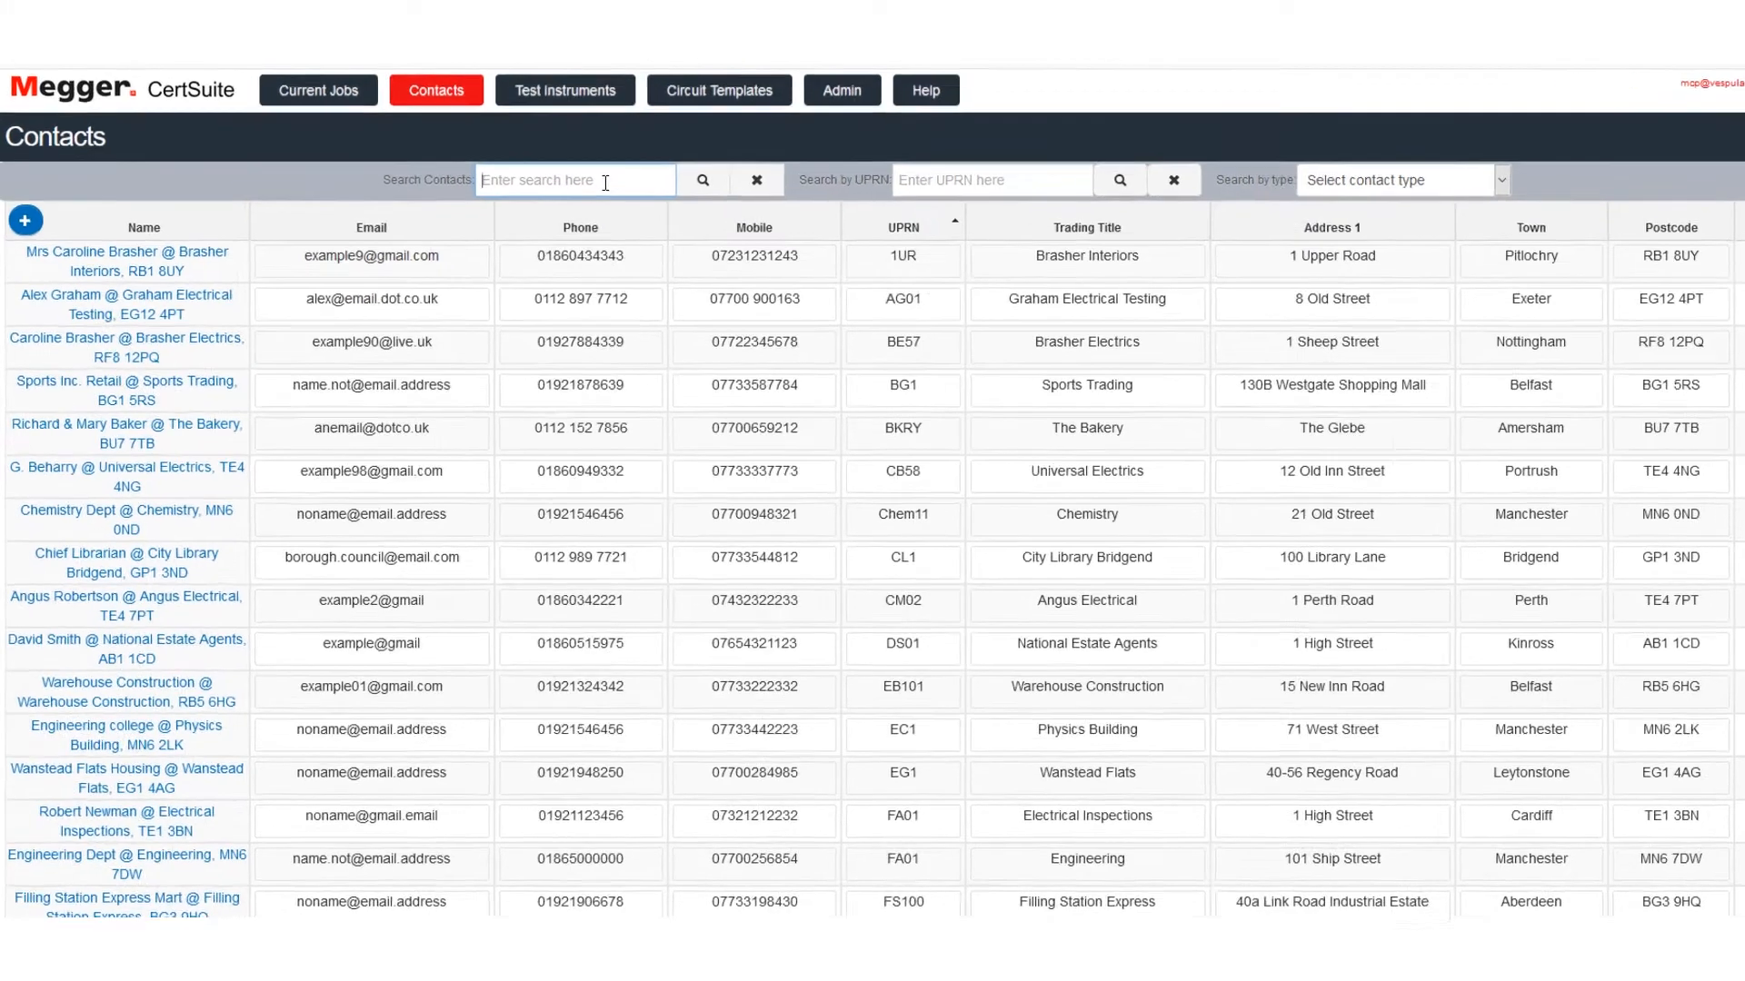
{"action": "type", "text": "Robin"}
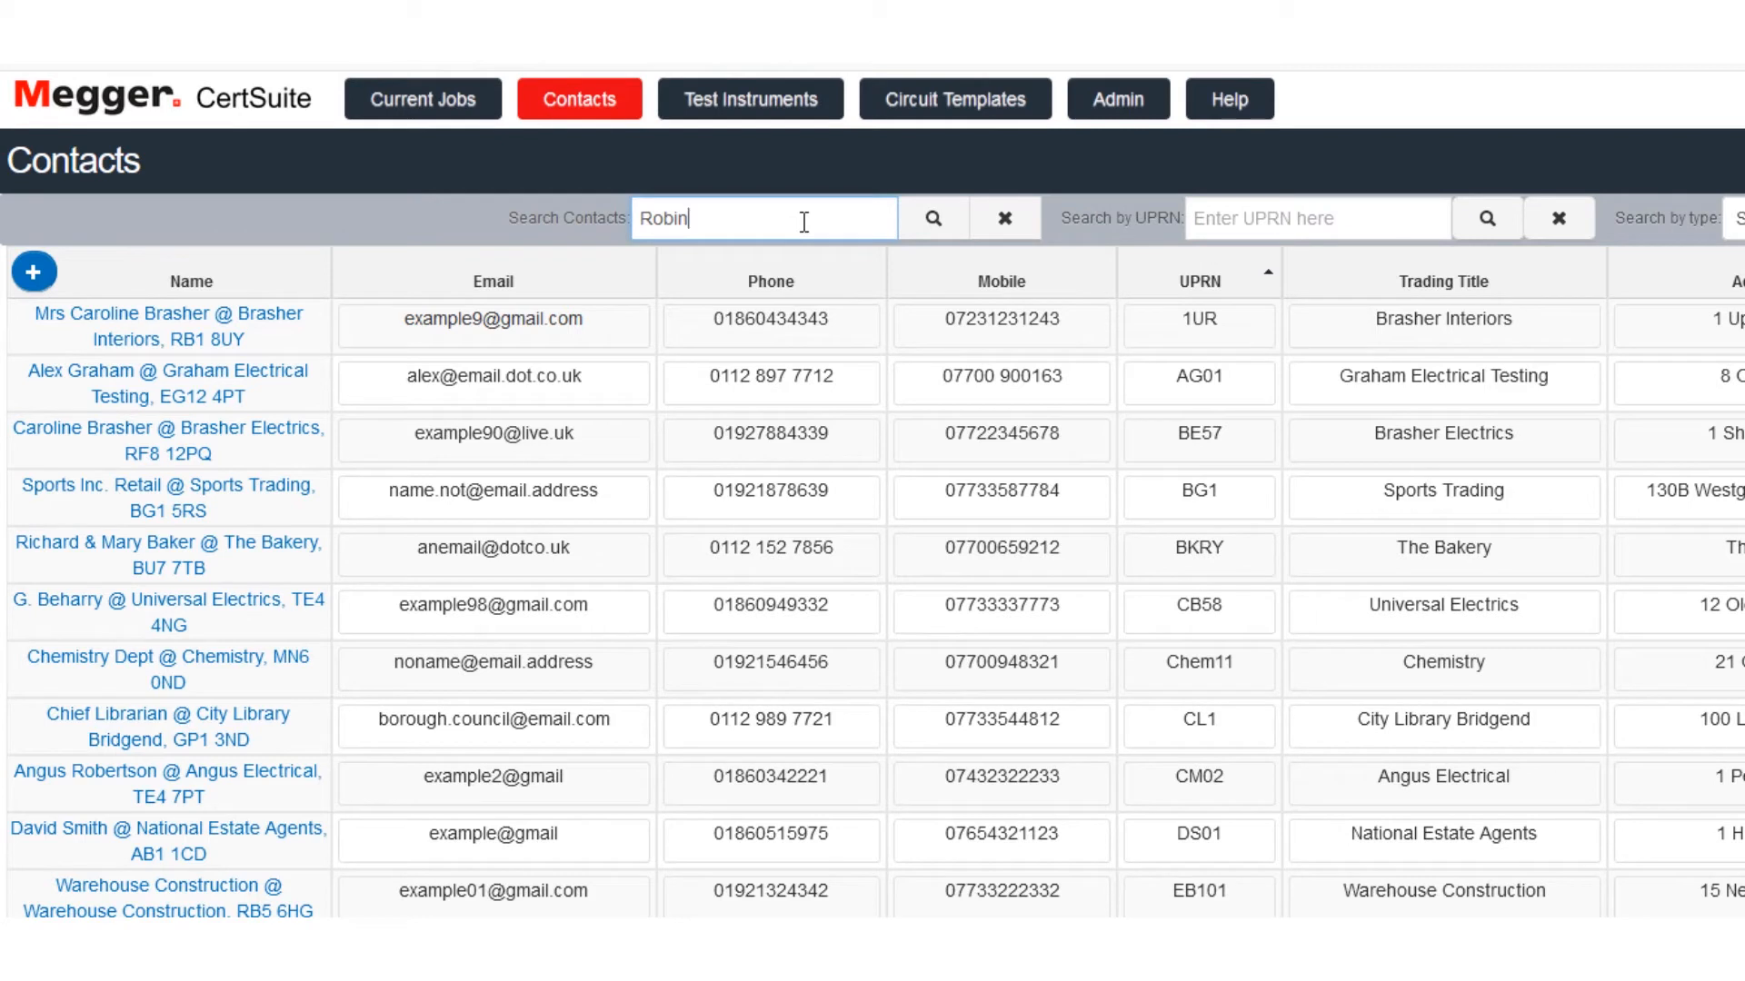
{"action": "left_click", "coordinate": [934, 218]}
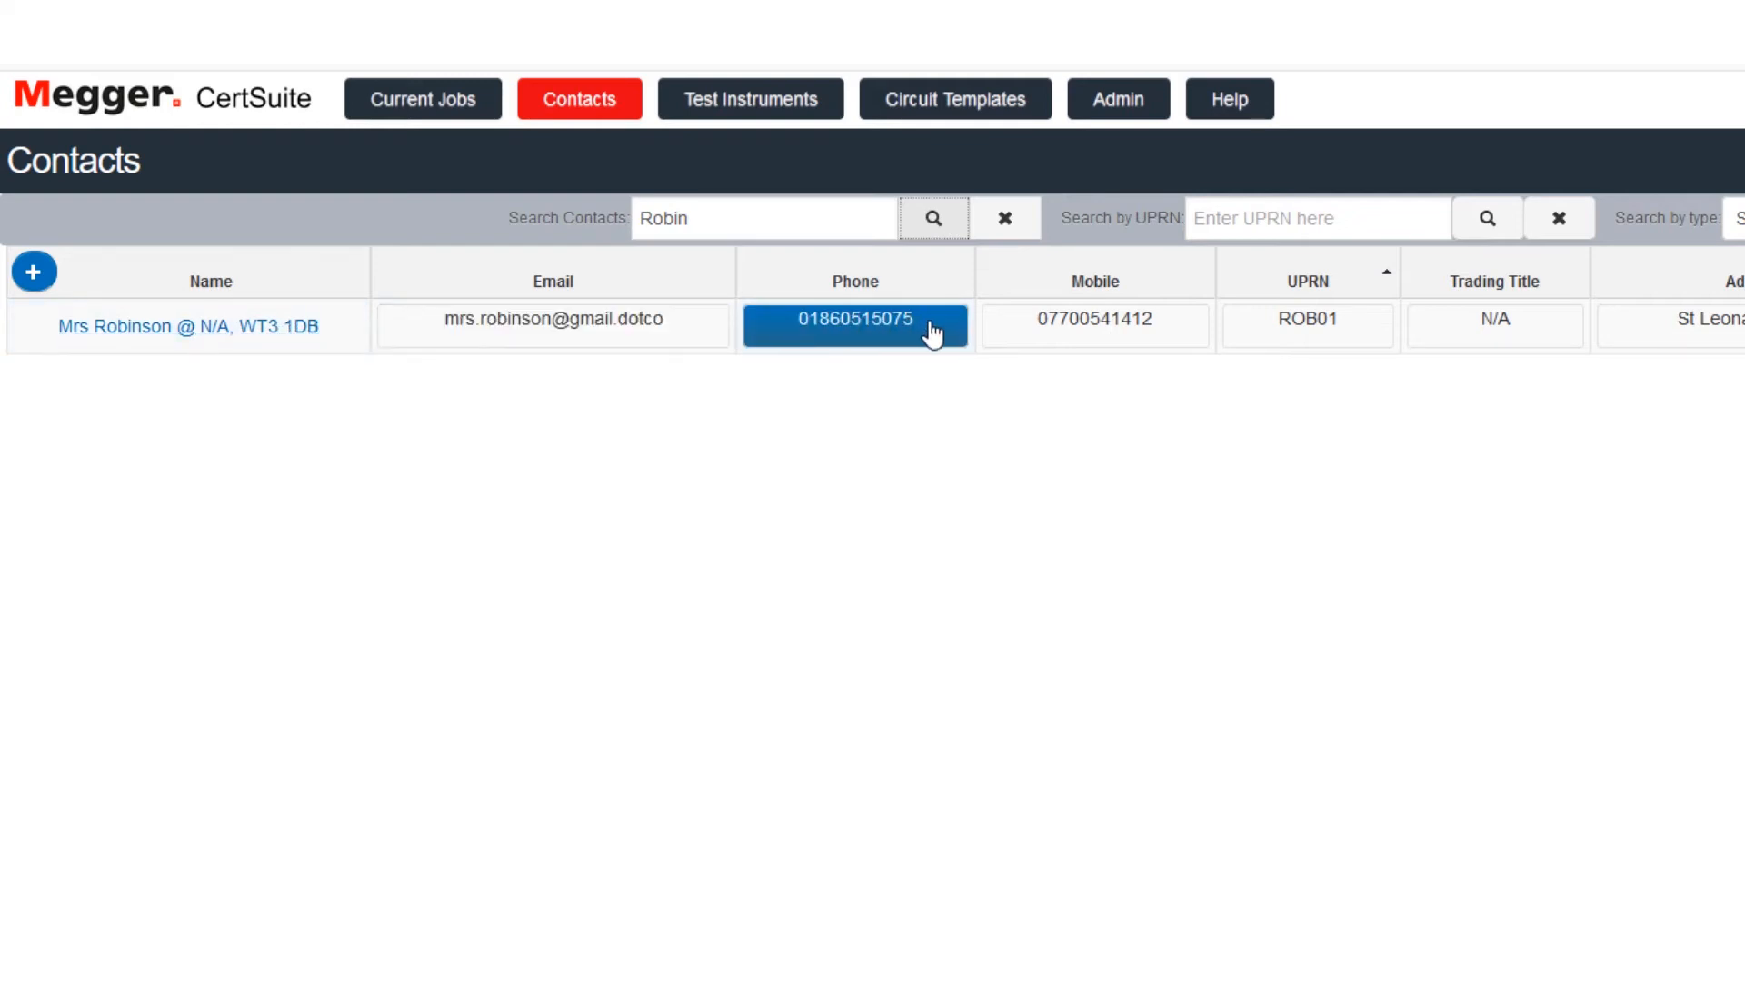
{"action": "left_click", "coordinate": [854, 323]}
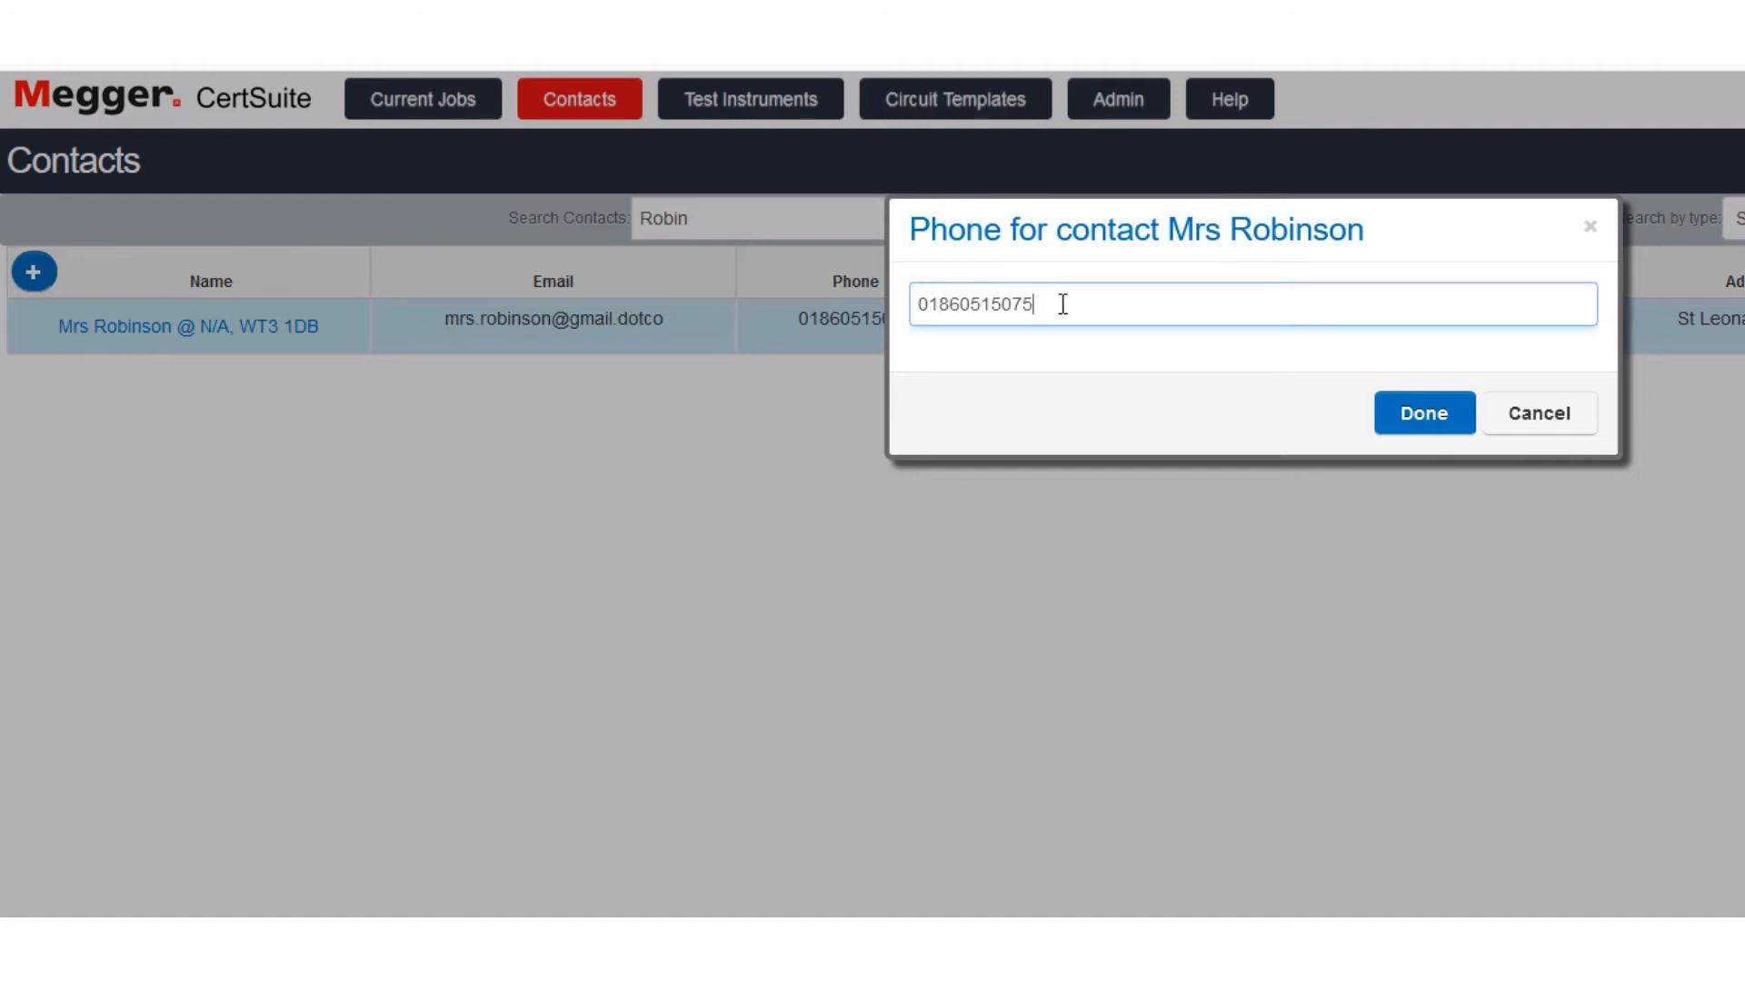
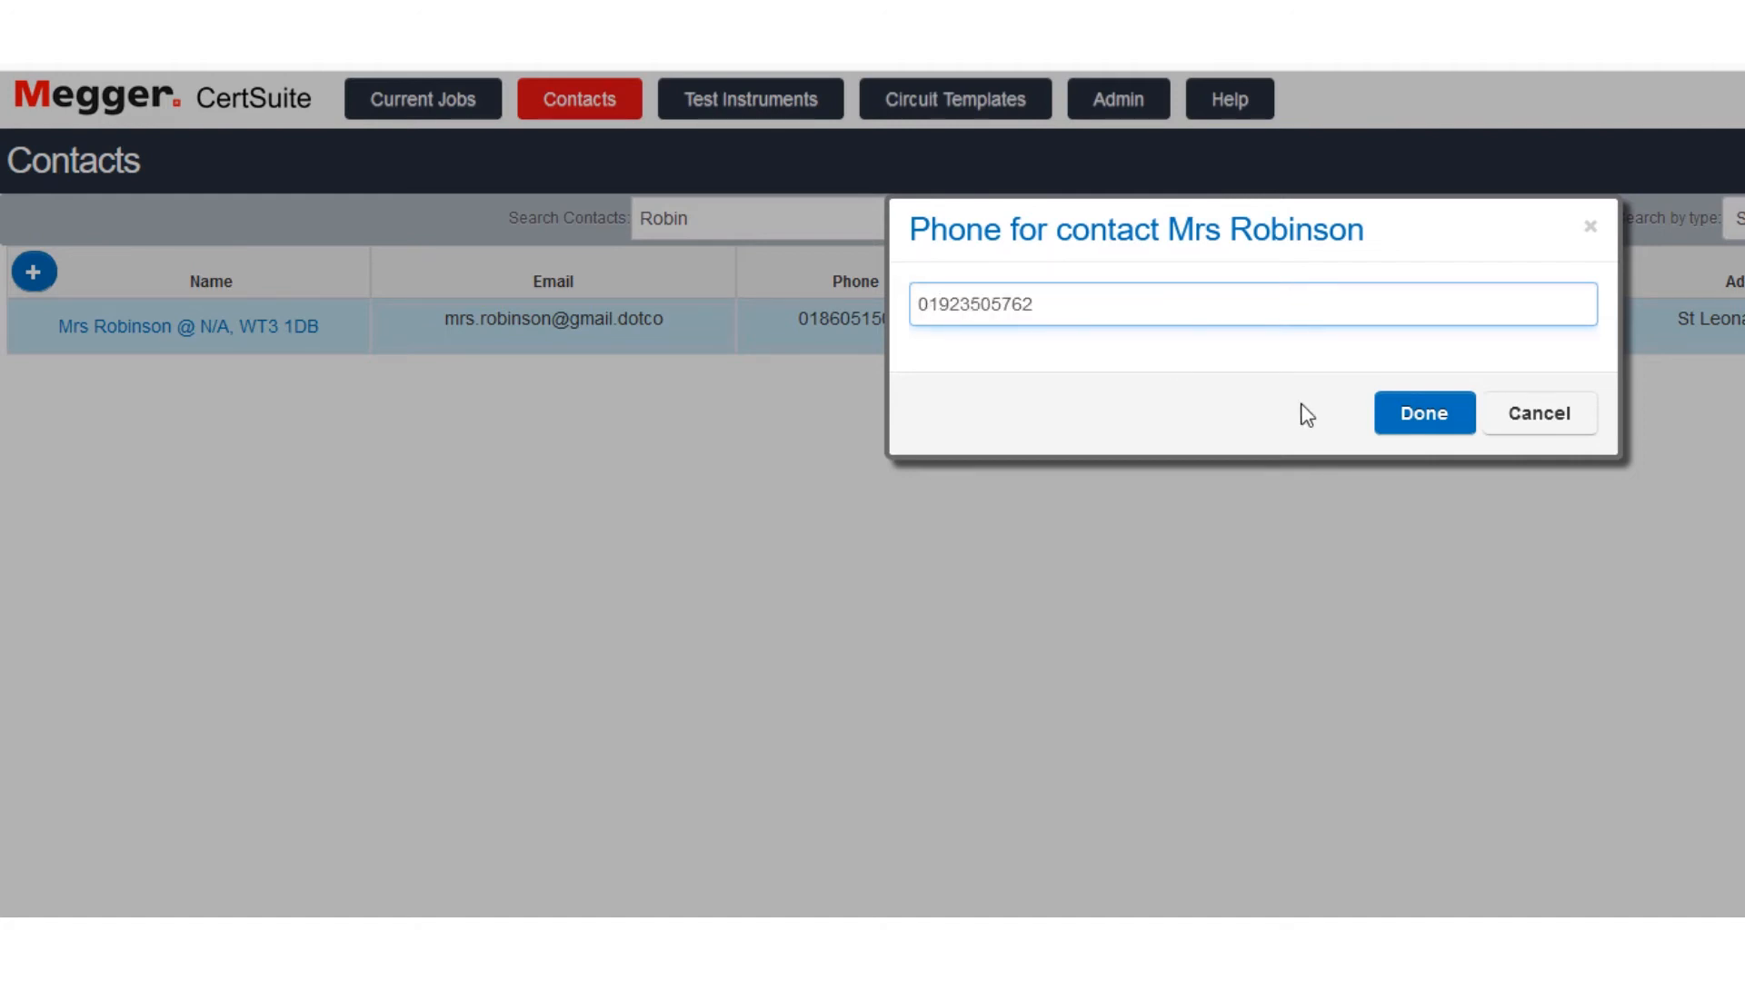
{"action": "left_click", "coordinate": [1423, 415]}
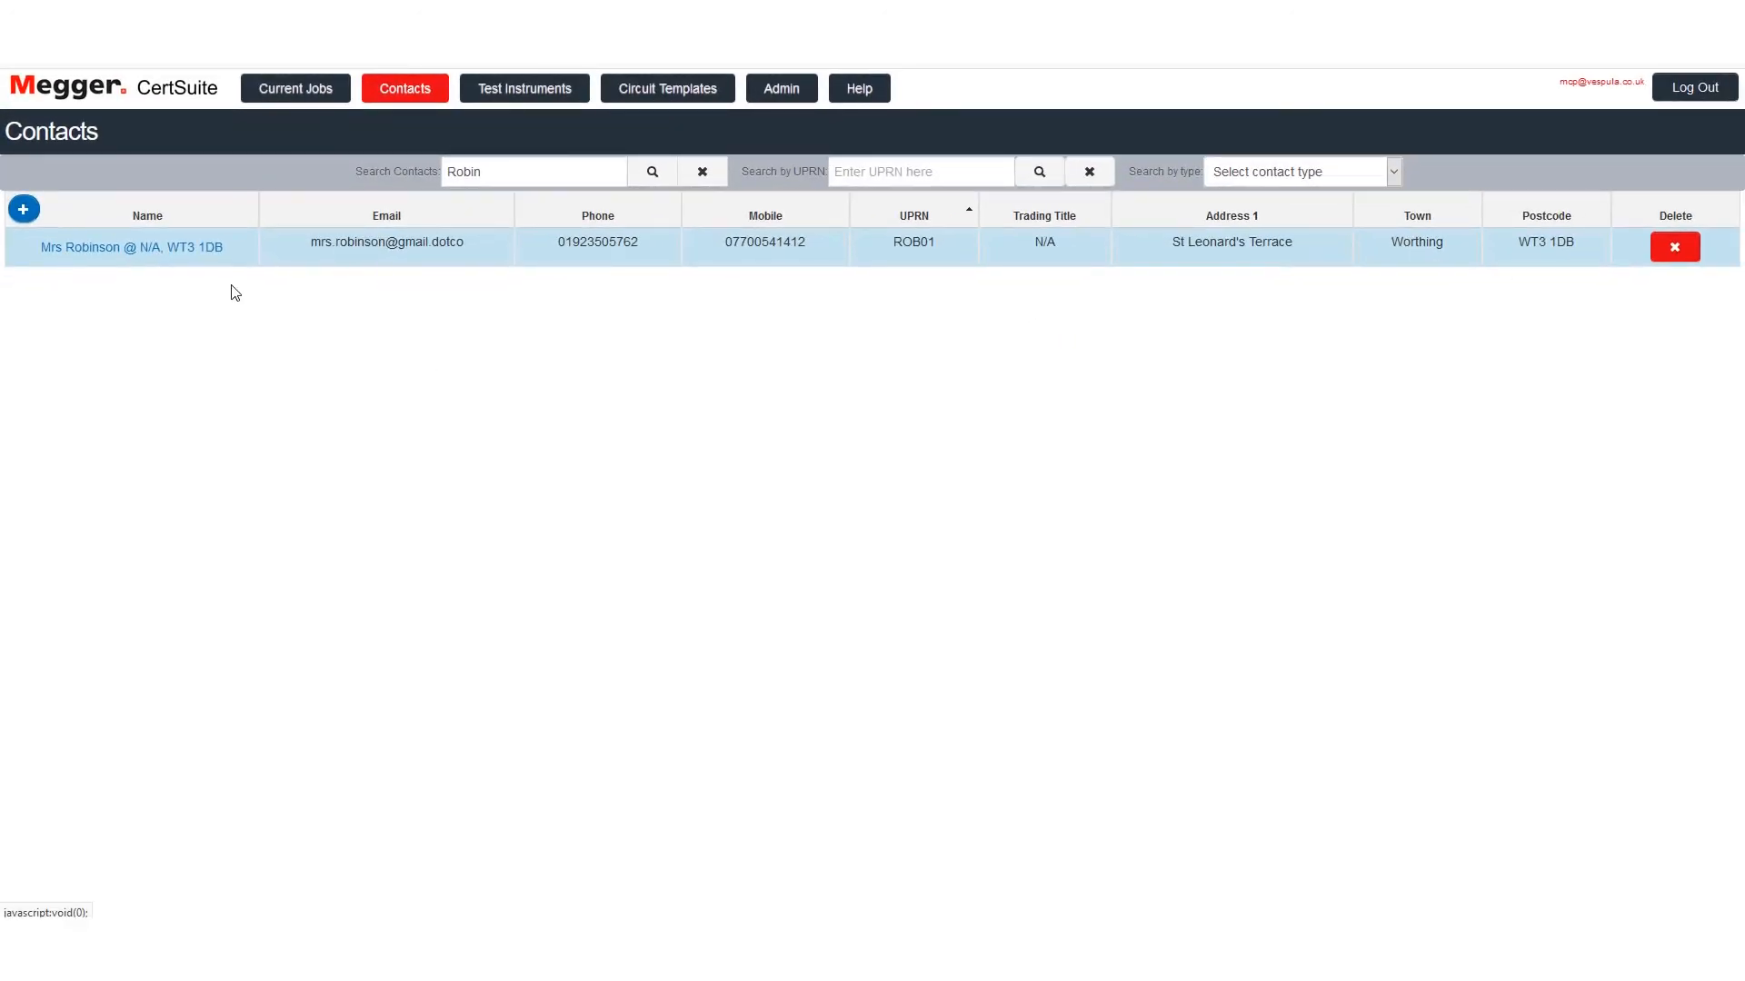
- Clear the name search and filter contacts by type Client, then Constructor
{"action": "left_click", "coordinate": [130, 247]}
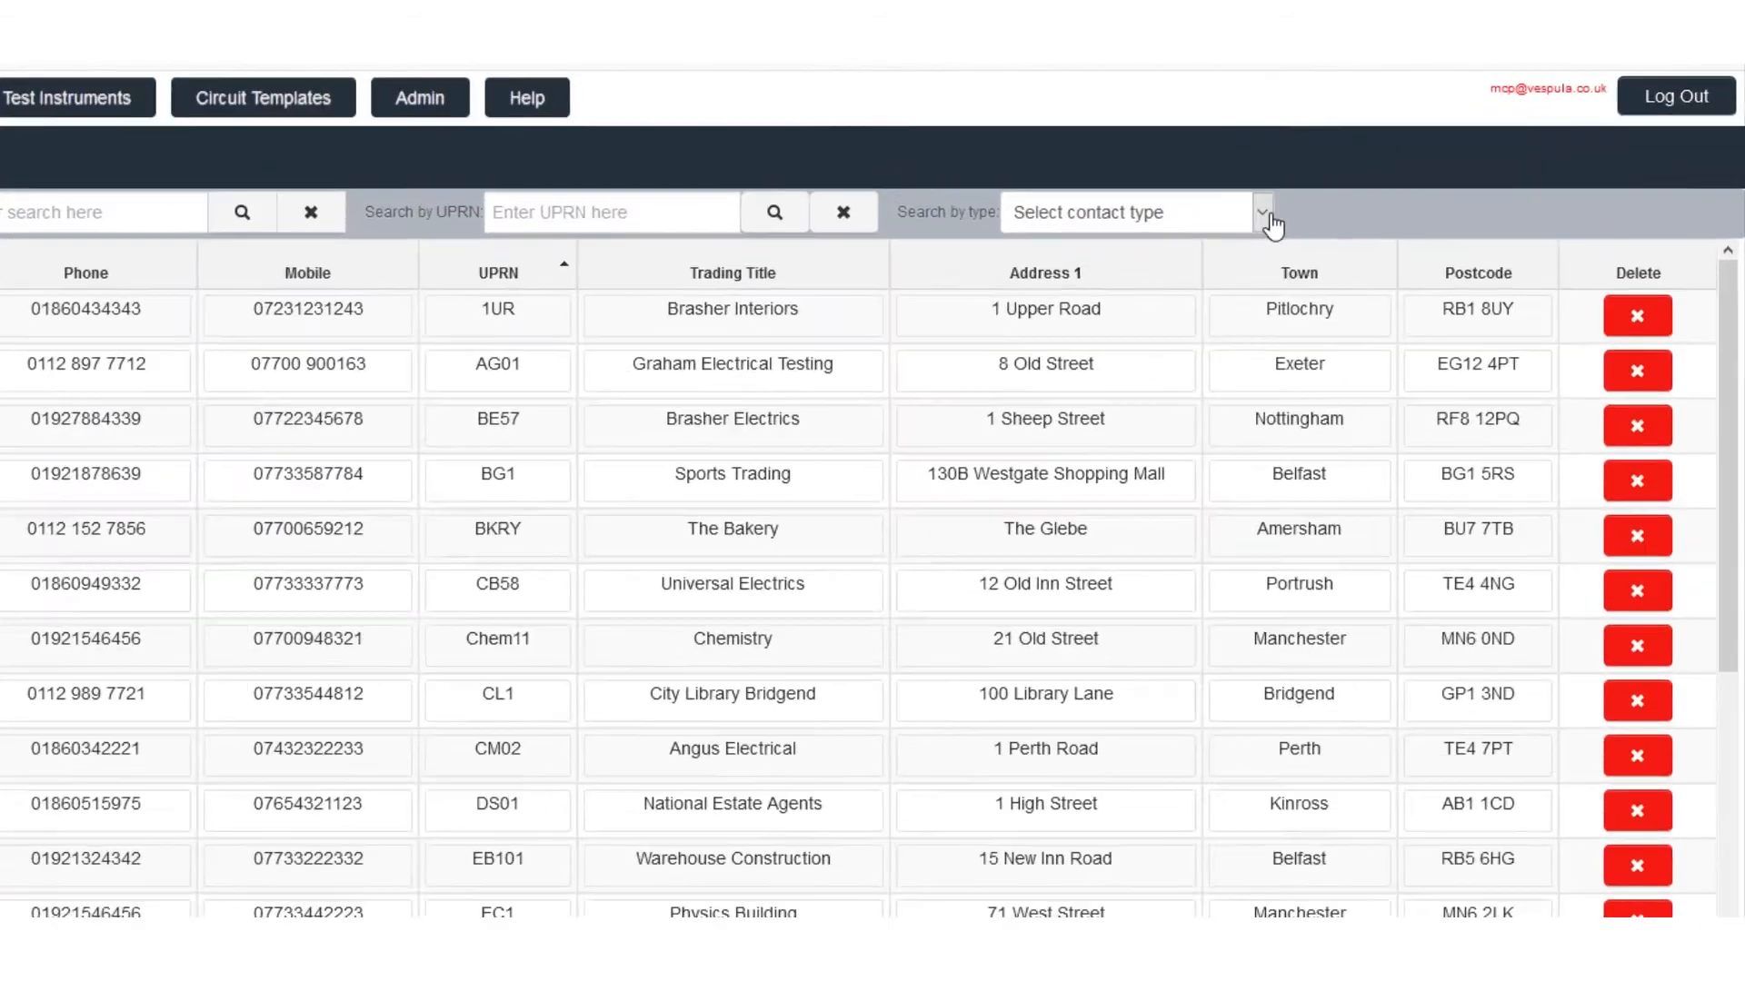
{"action": "left_click", "coordinate": [1261, 211]}
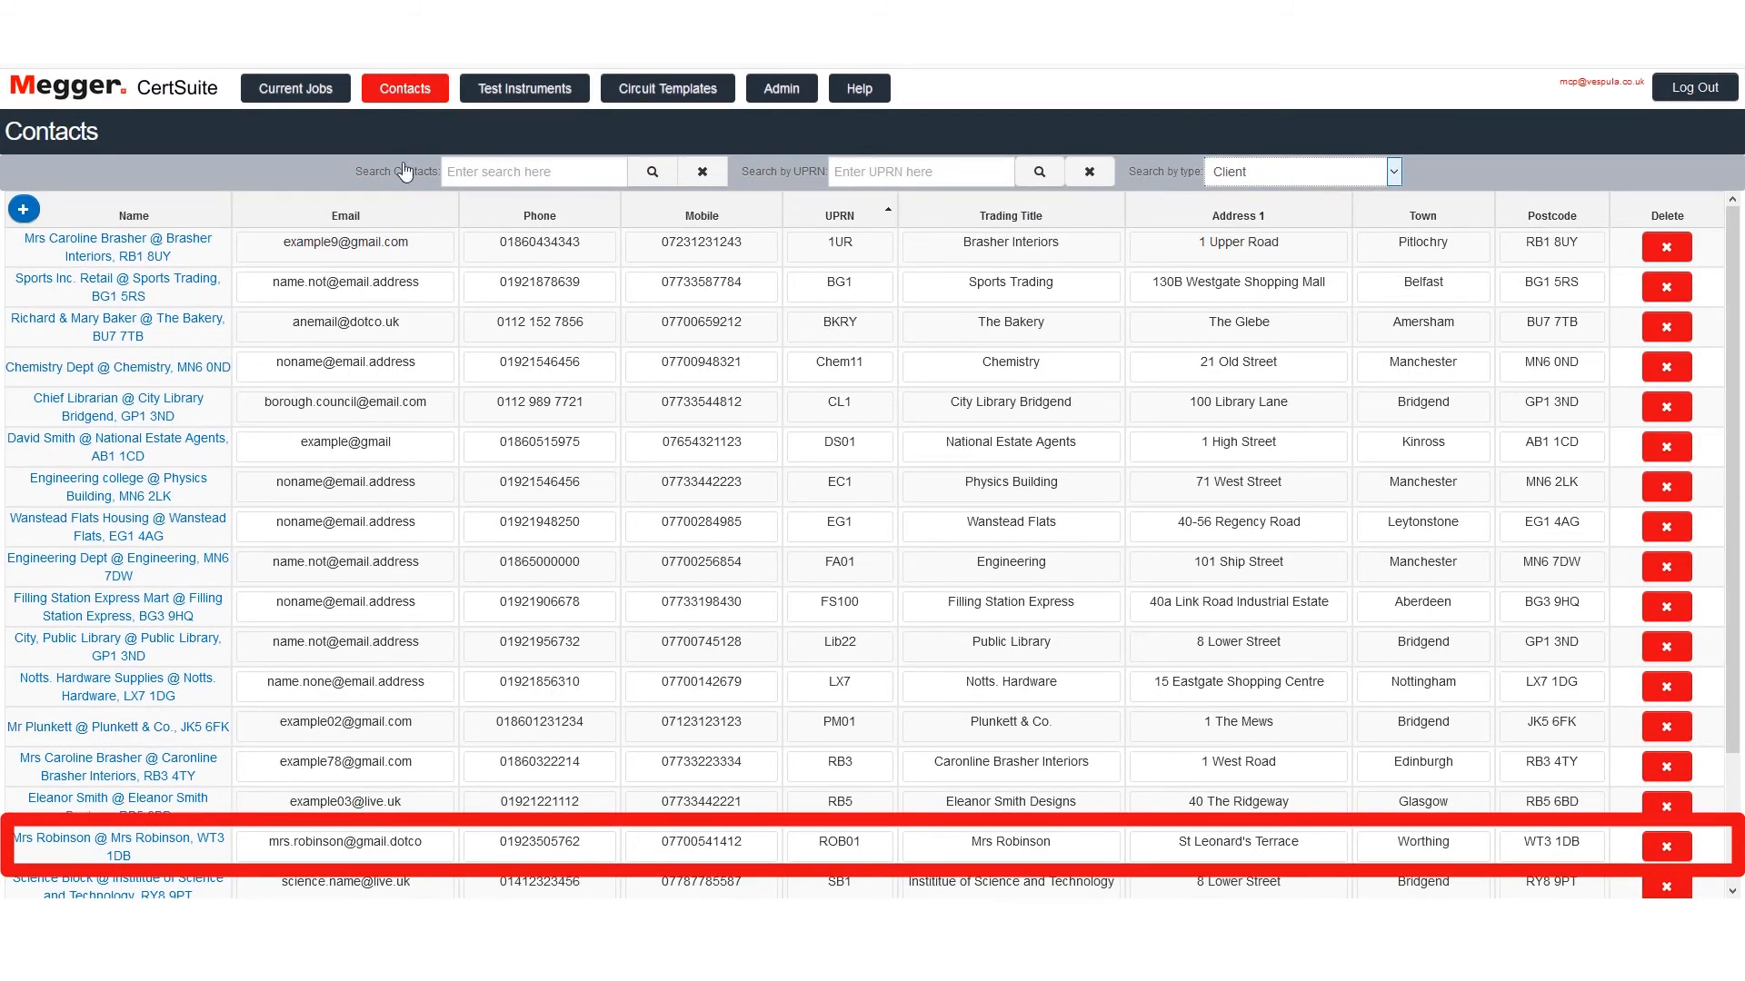
{"action": "mouse_move", "coordinate": [196, 218]}
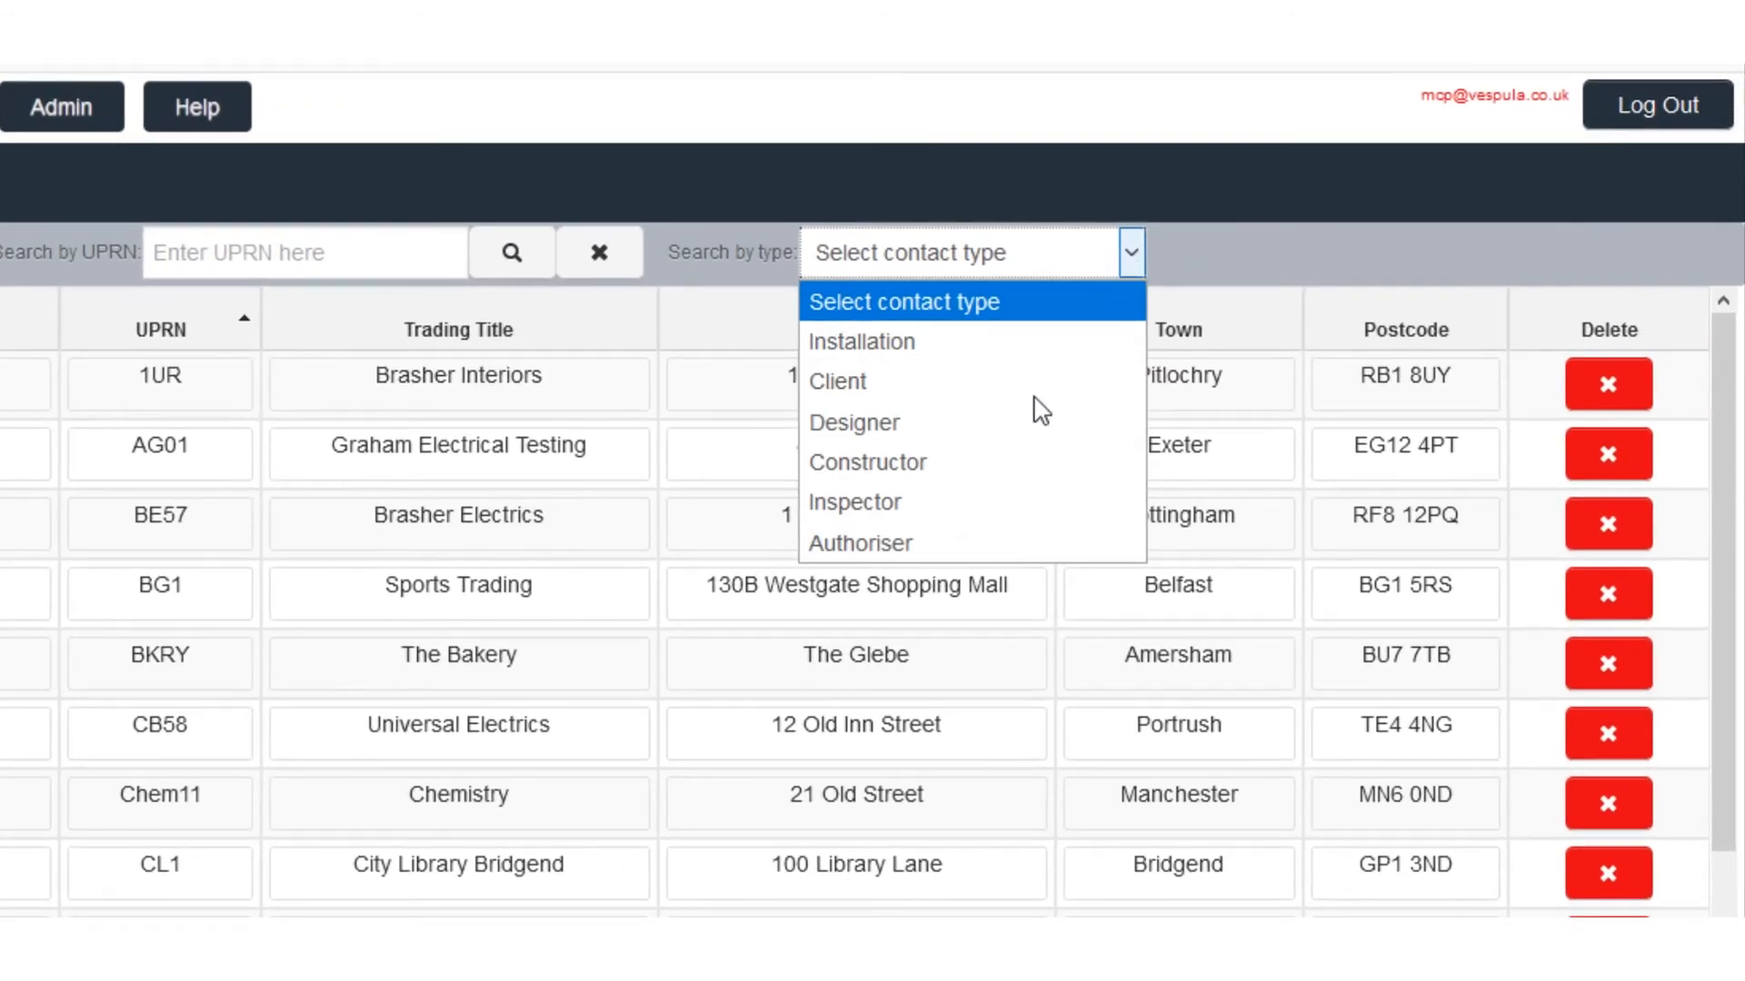
{"action": "mouse_move", "coordinate": [932, 478]}
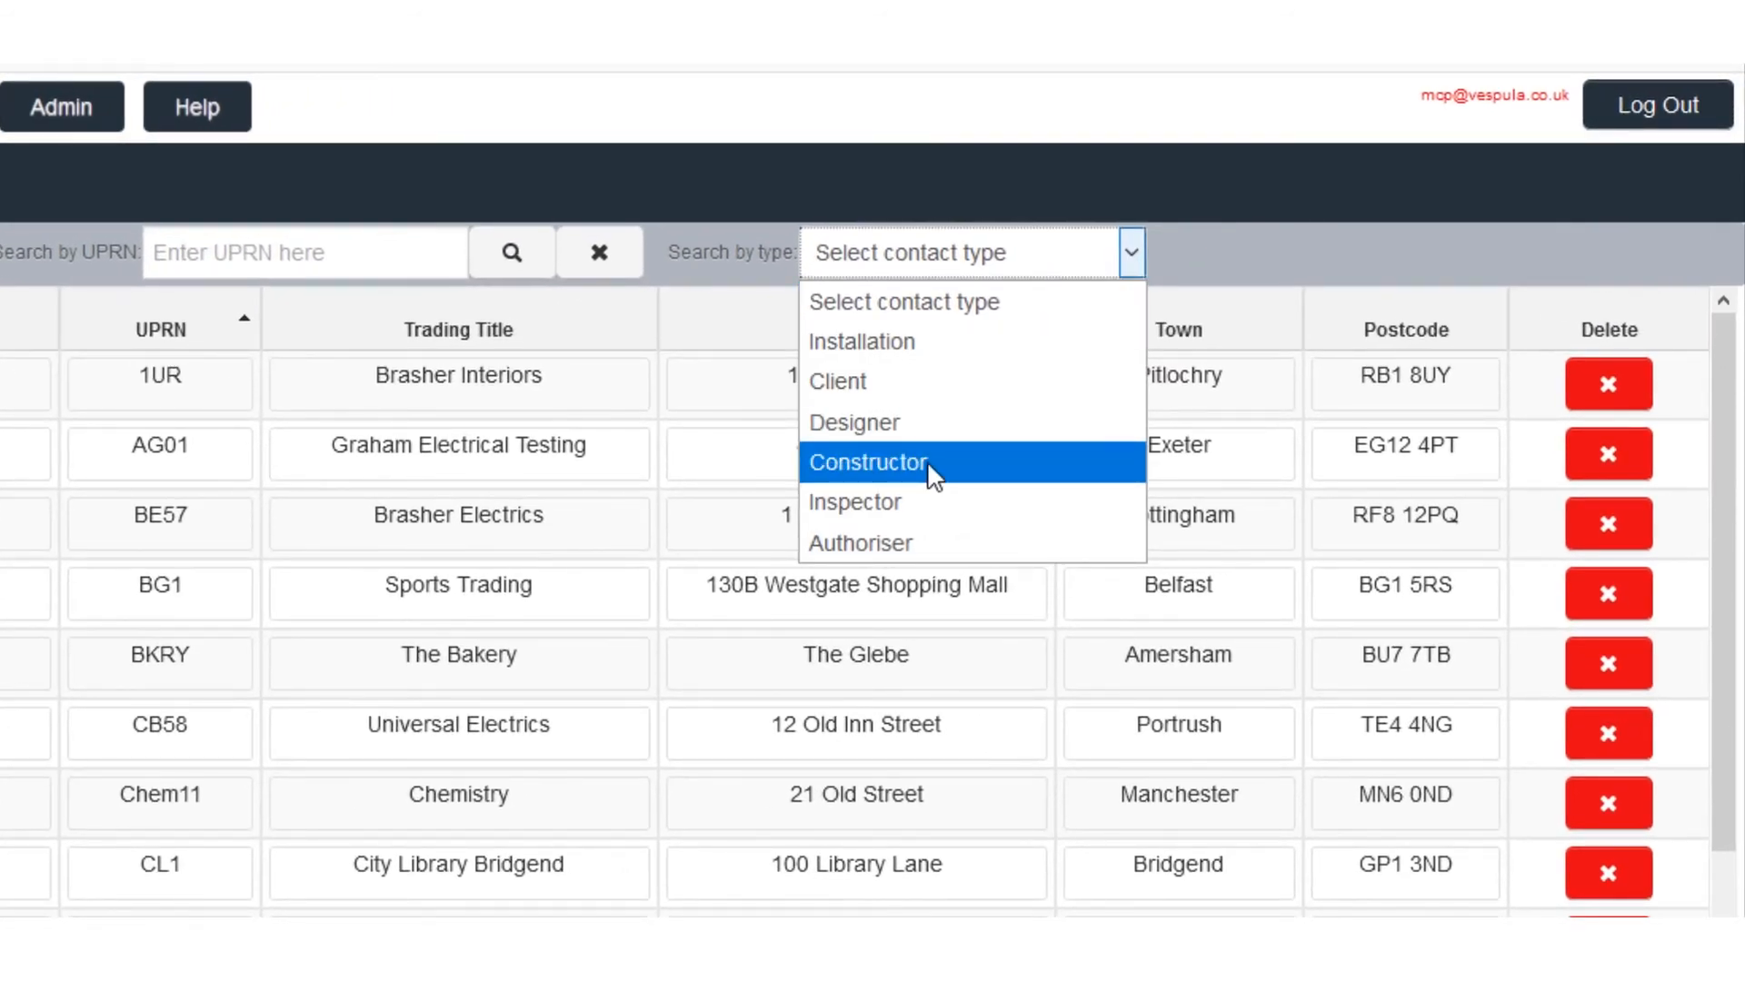
{"action": "left_click", "coordinate": [869, 464]}
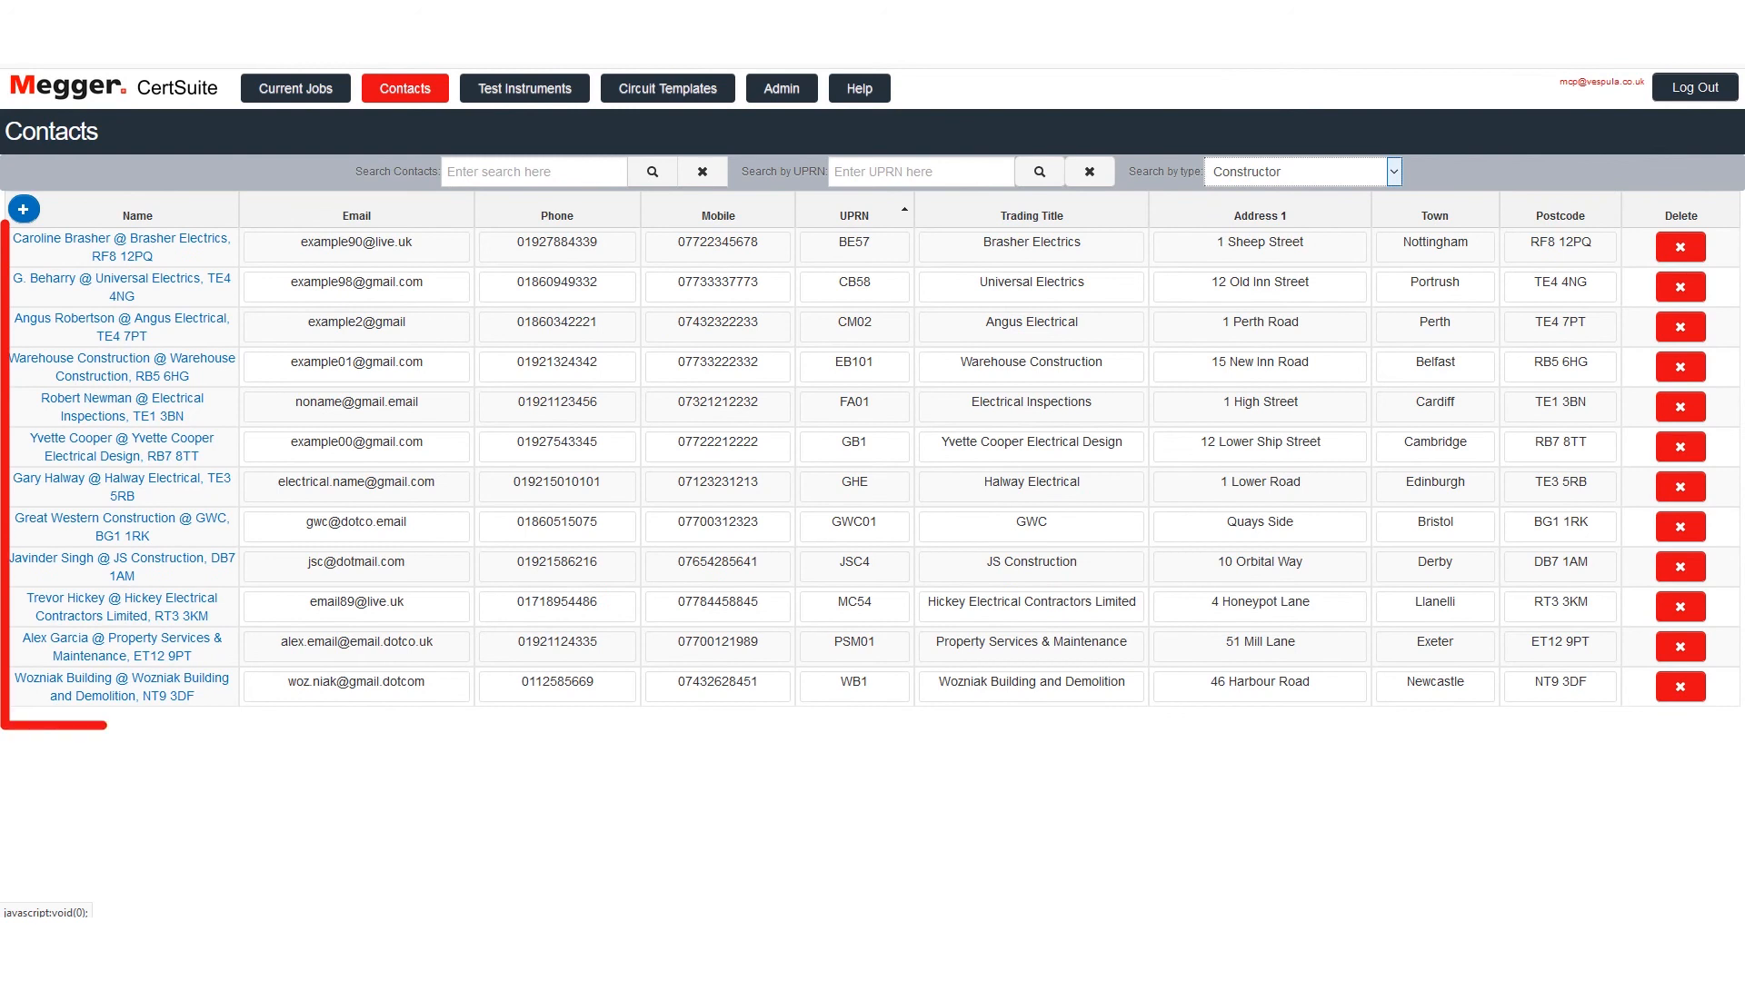